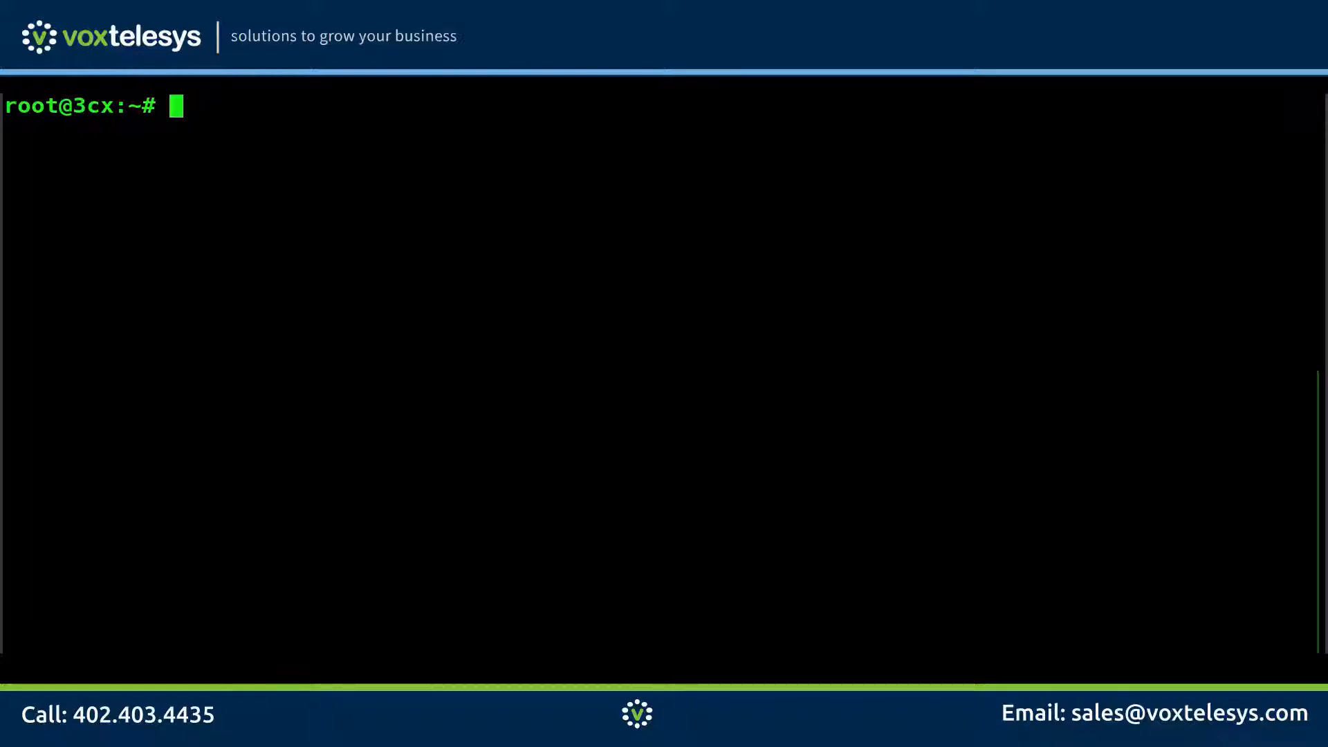
Step: Add the 3CX public key and Debian stretch repository, run apt-get update, and install net-tools
{"action": "type", "text": "wget -O- http://downloads-global.3cx.com/downloads/3cxpbx/public.key | apt-key add -"}
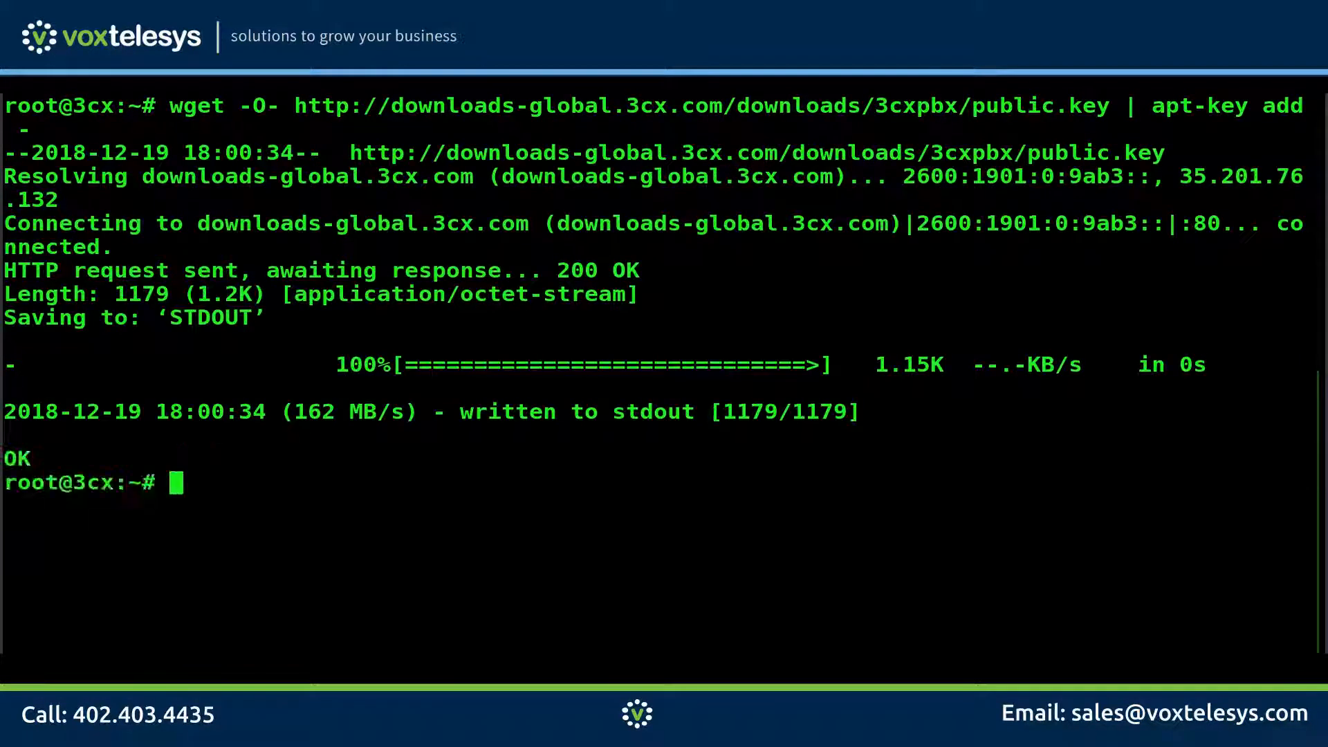
{"action": "type", "text": "echo \"deb http://downloads-global.3cx.com/downloads/debian stretch main\" | tee /etc/apt/sources.list.d/3cxpbx.list"}
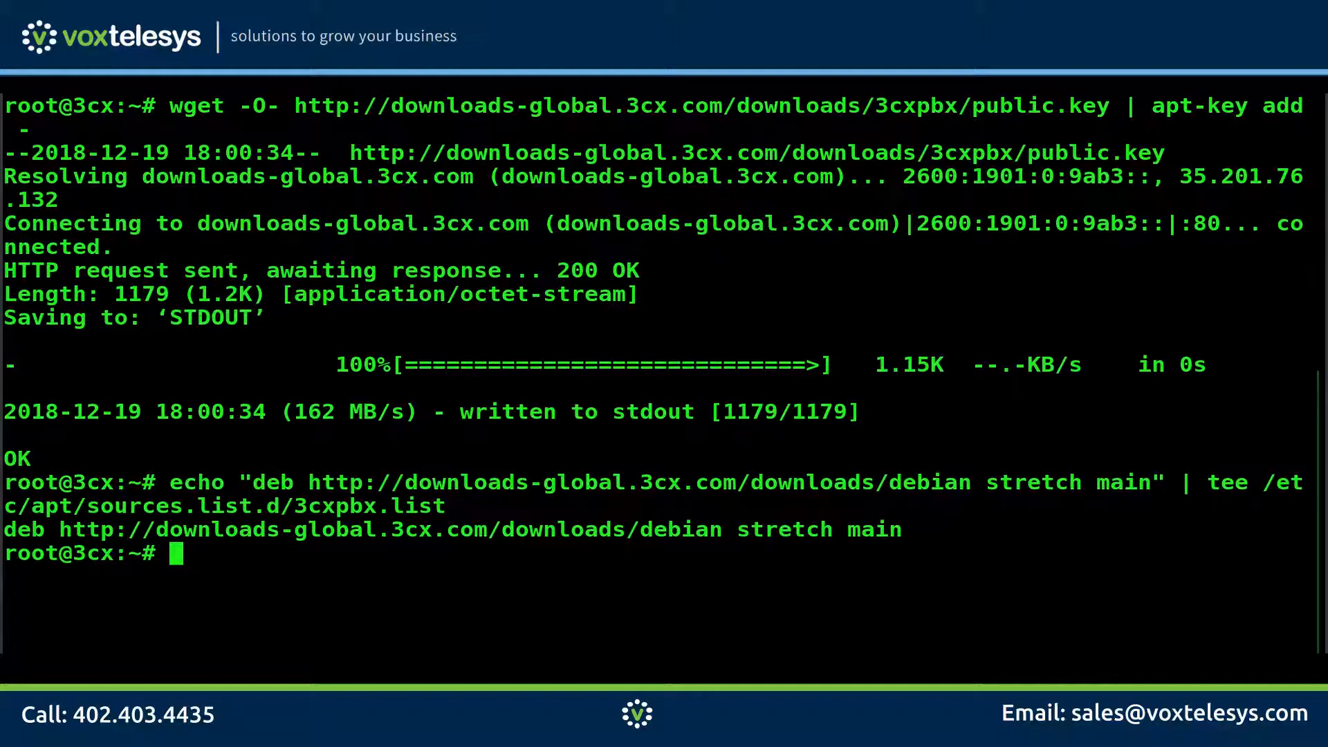
{"action": "type", "text": "apt-get update"}
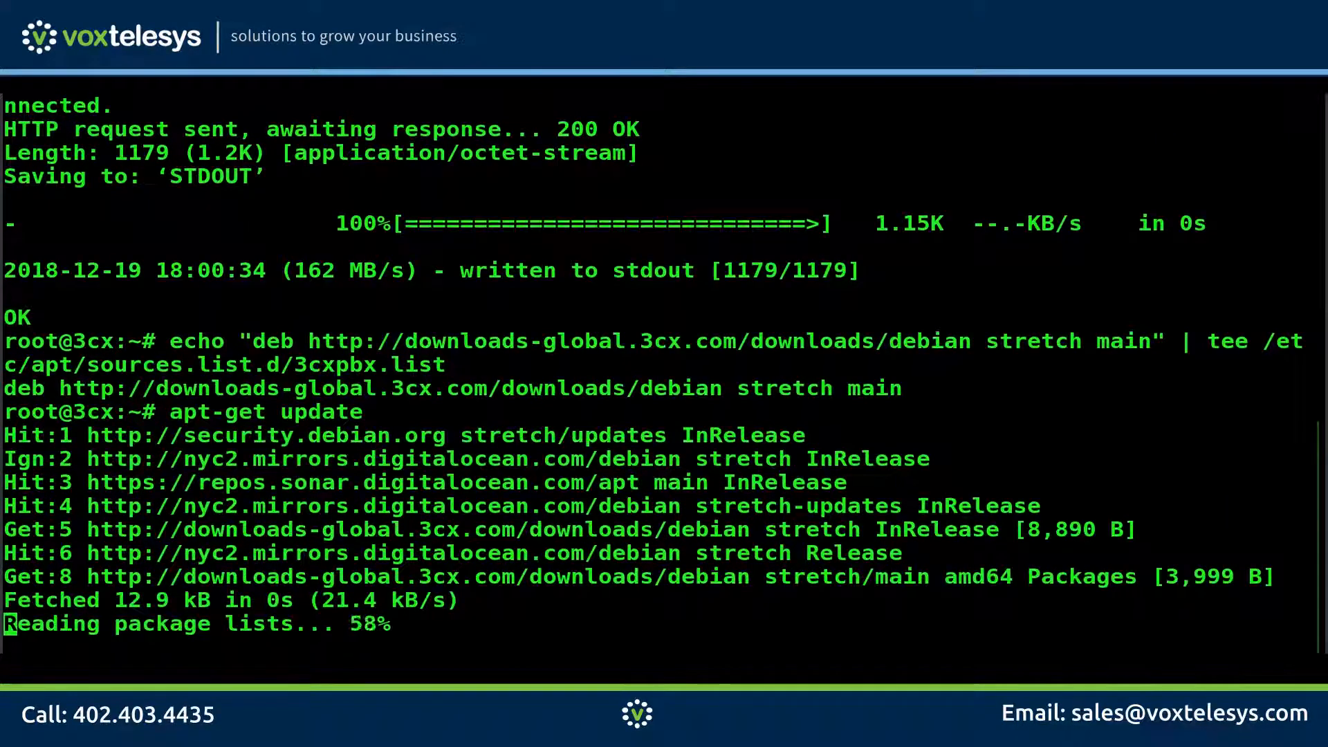
{"action": "type", "text": "apt-get install net-tools"}
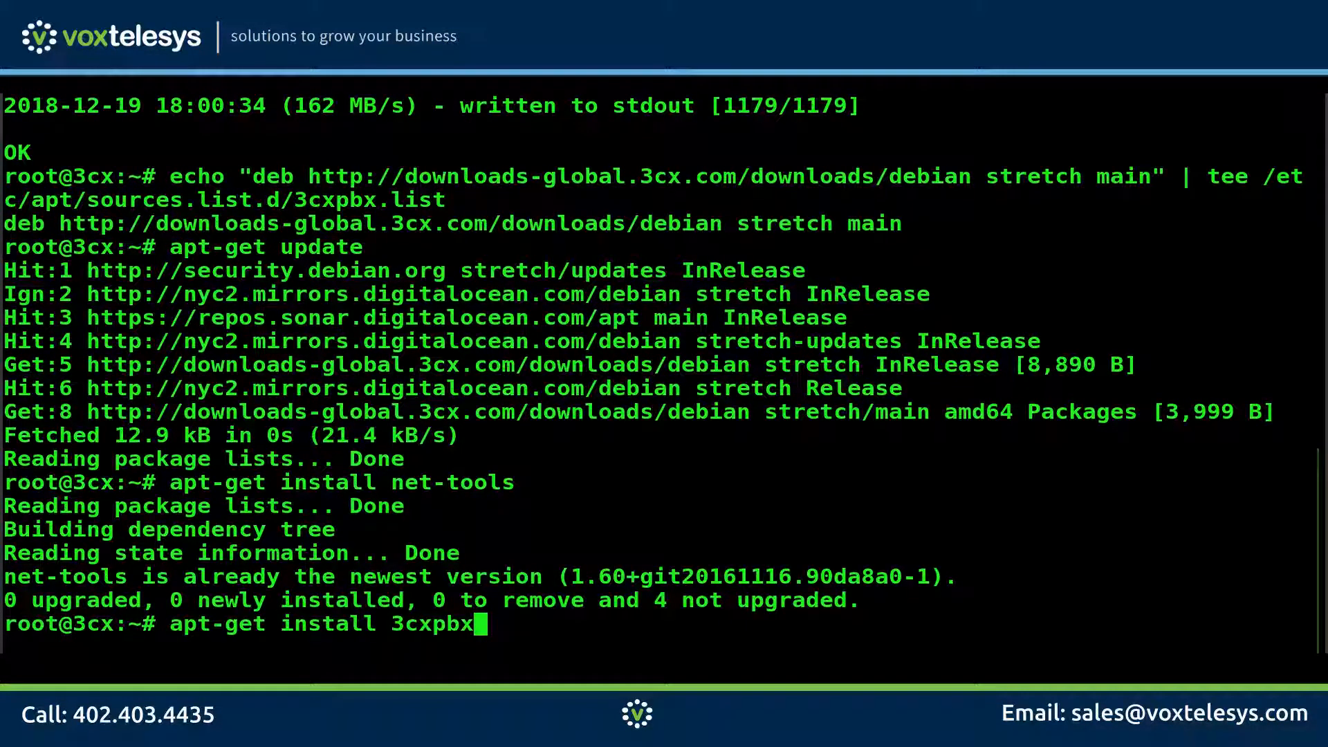
Step: Run apt-get install 3cxpbx and choose <Ok> on the 3CX License Agreement screen
{"action": "key", "text": "enter"}
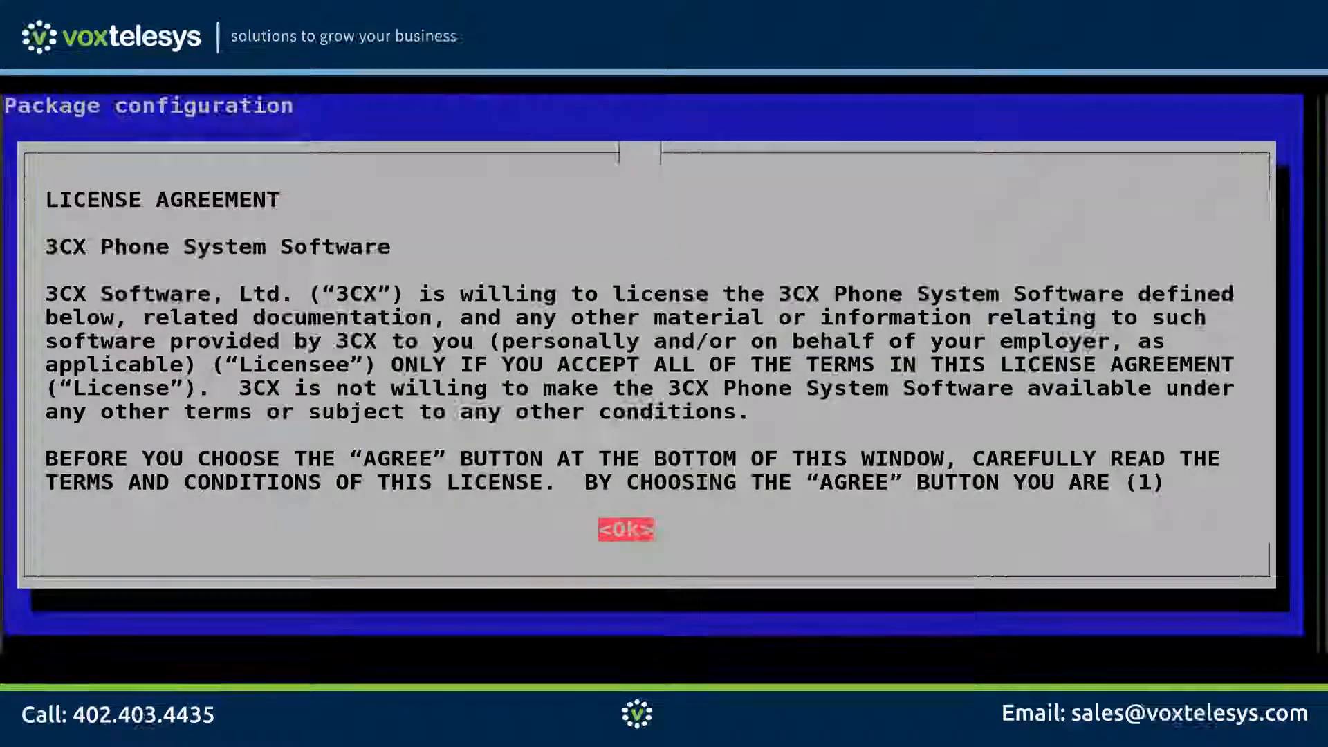
{"action": "left_click", "coordinate": [626, 529]}
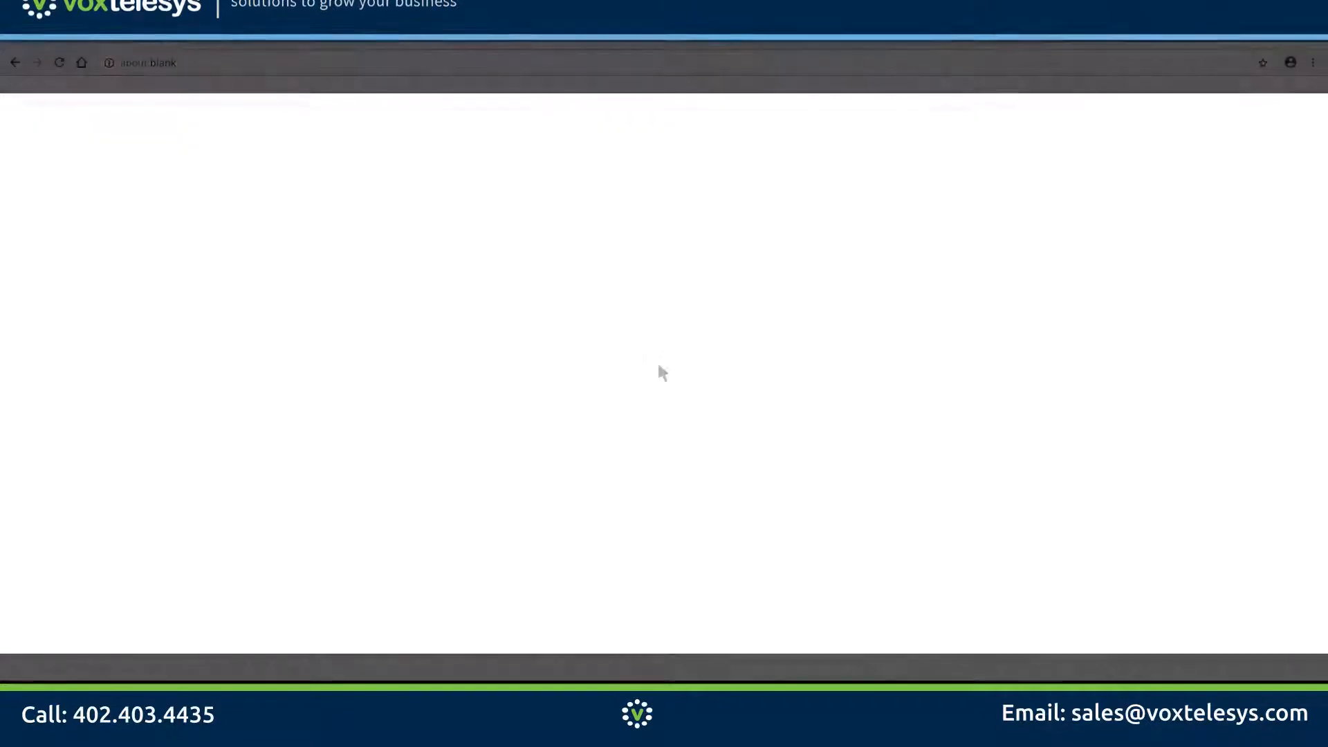
Step: Paste-and-go the server's port 5015 URL to load the 3CX PBX Web Configuration tool
{"action": "right_click", "coordinate": [148, 61]}
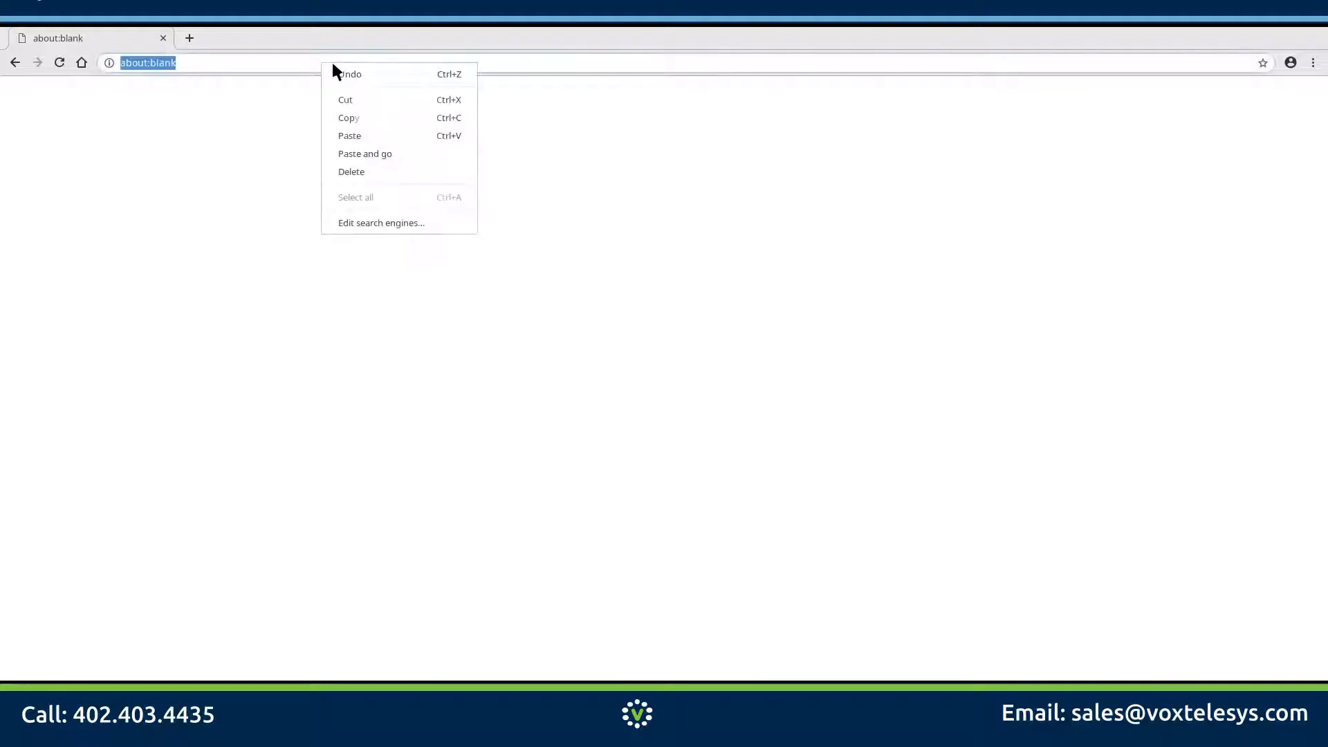
{"action": "left_click", "coordinate": [365, 154]}
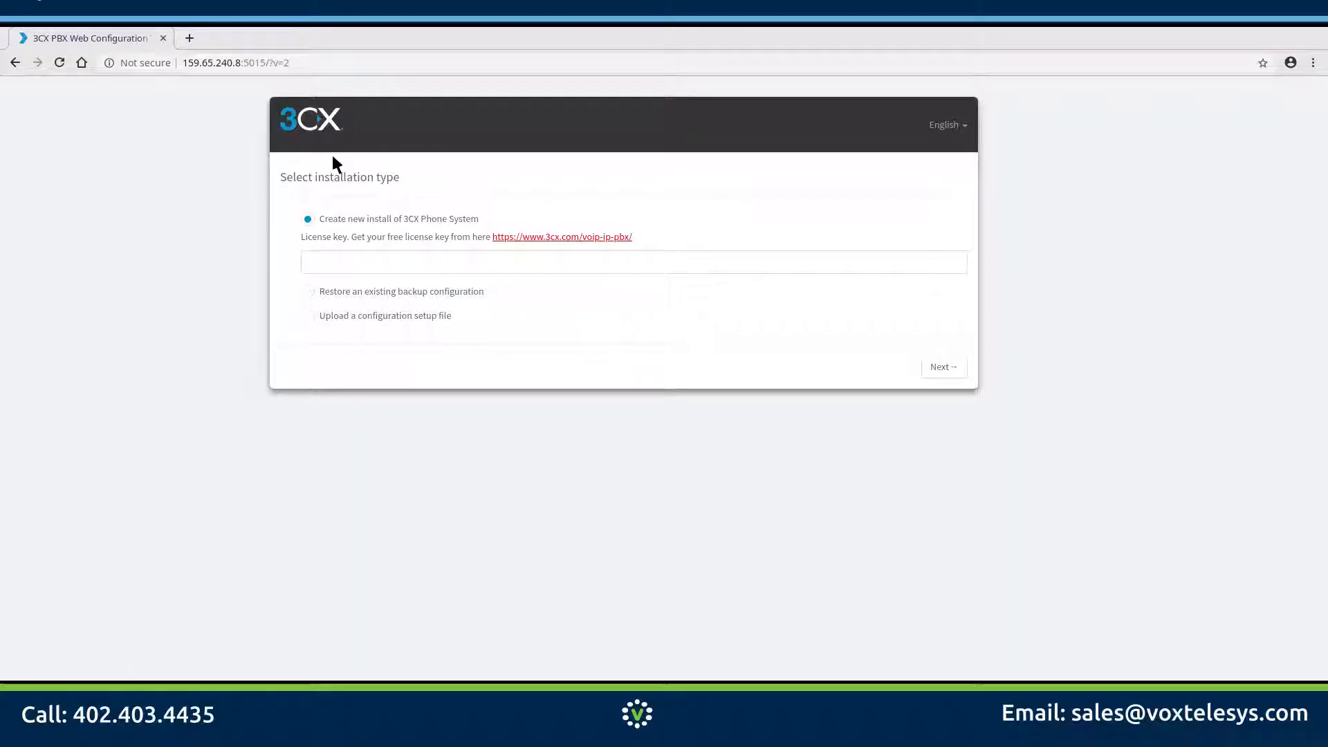
Step: Follow the free license key link, fill the company registration form, and Submit & Download
{"action": "left_click", "coordinate": [561, 237]}
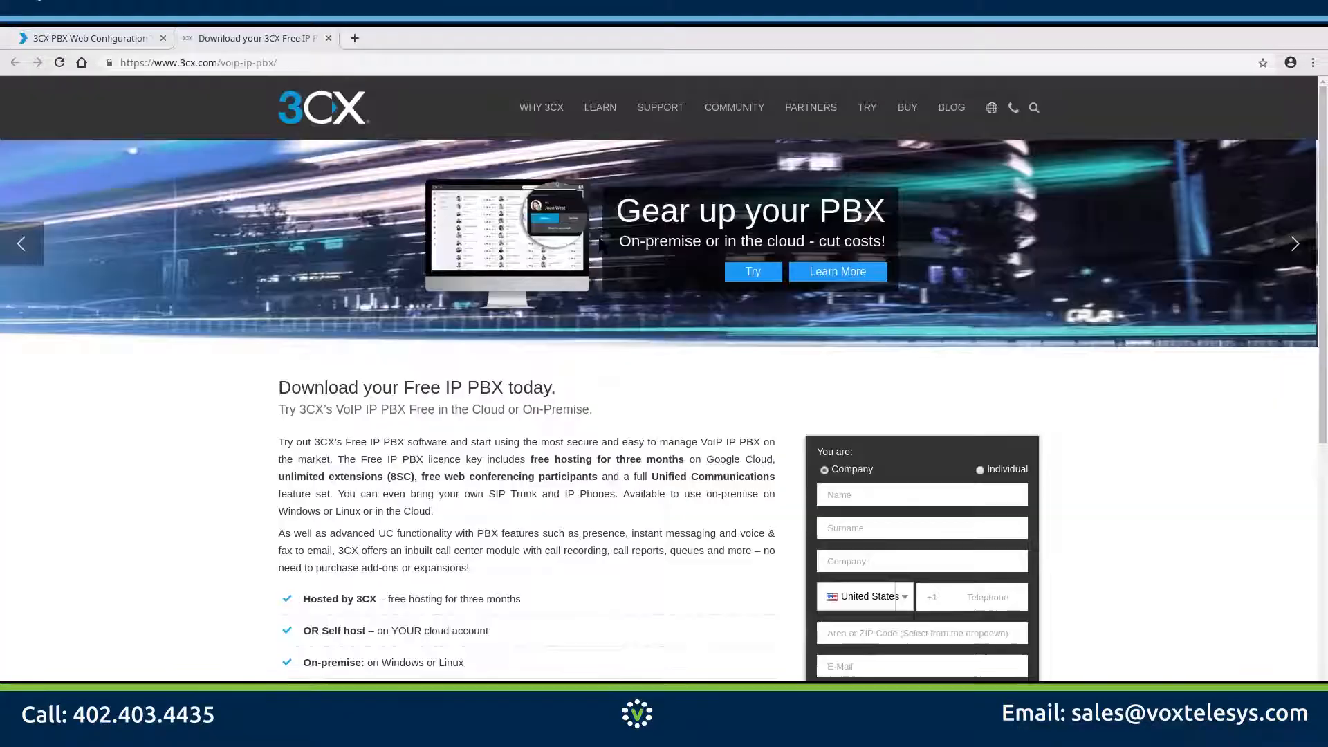
{"action": "scroll", "scroll_direction": "down", "scroll_amount": 3}
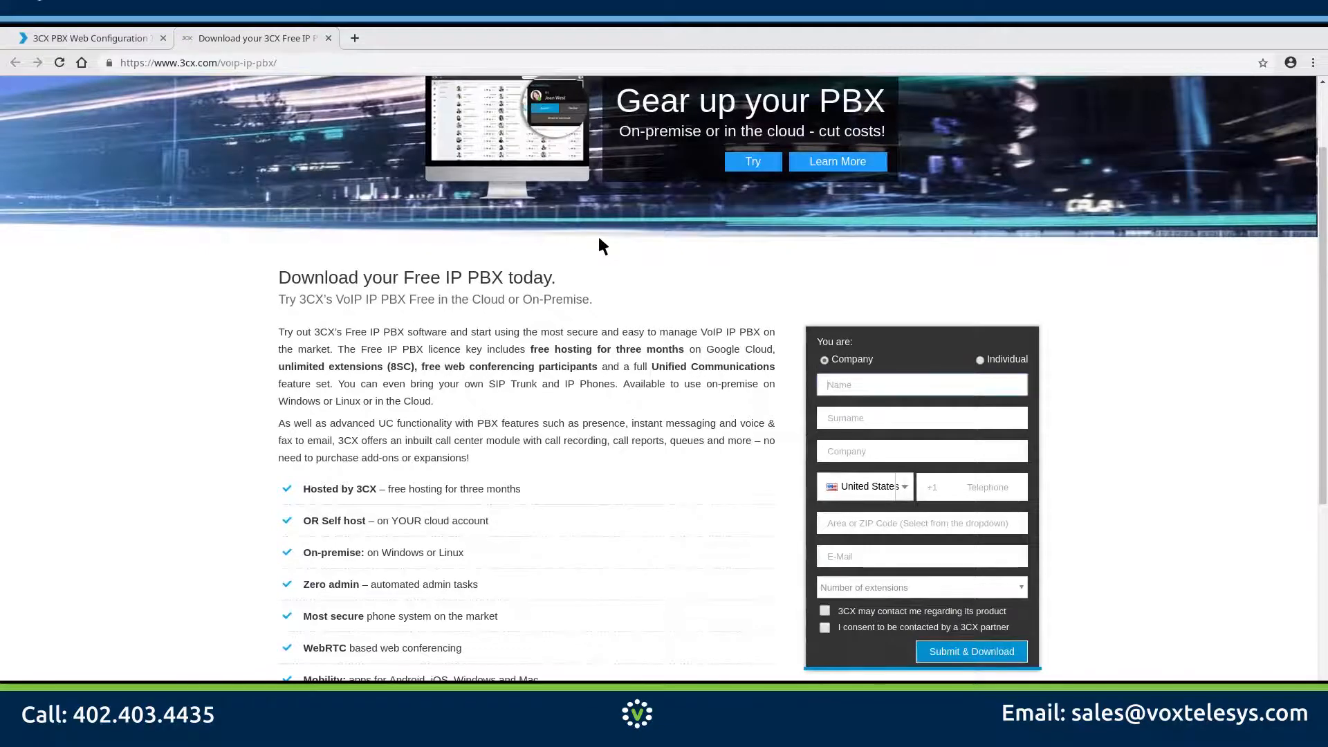
{"action": "mouse_move", "coordinate": [778, 309]}
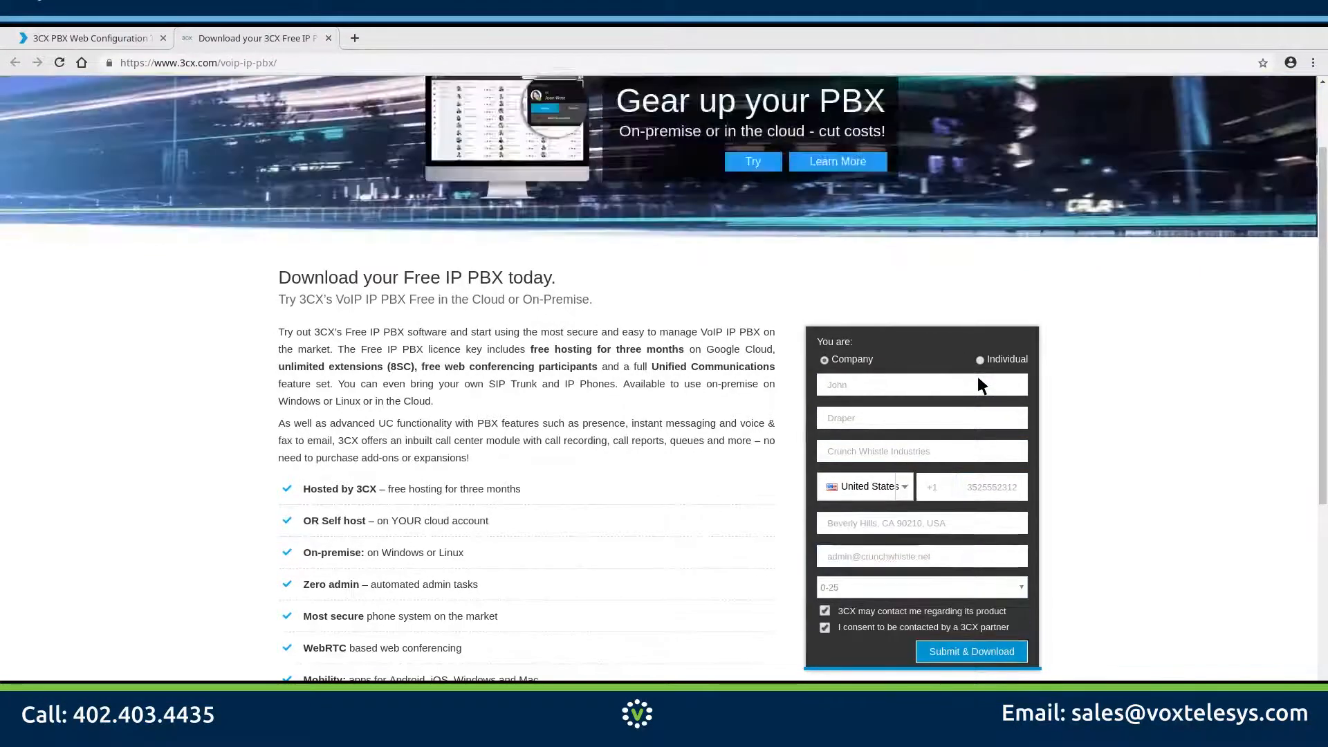
{"action": "left_click", "coordinate": [970, 652]}
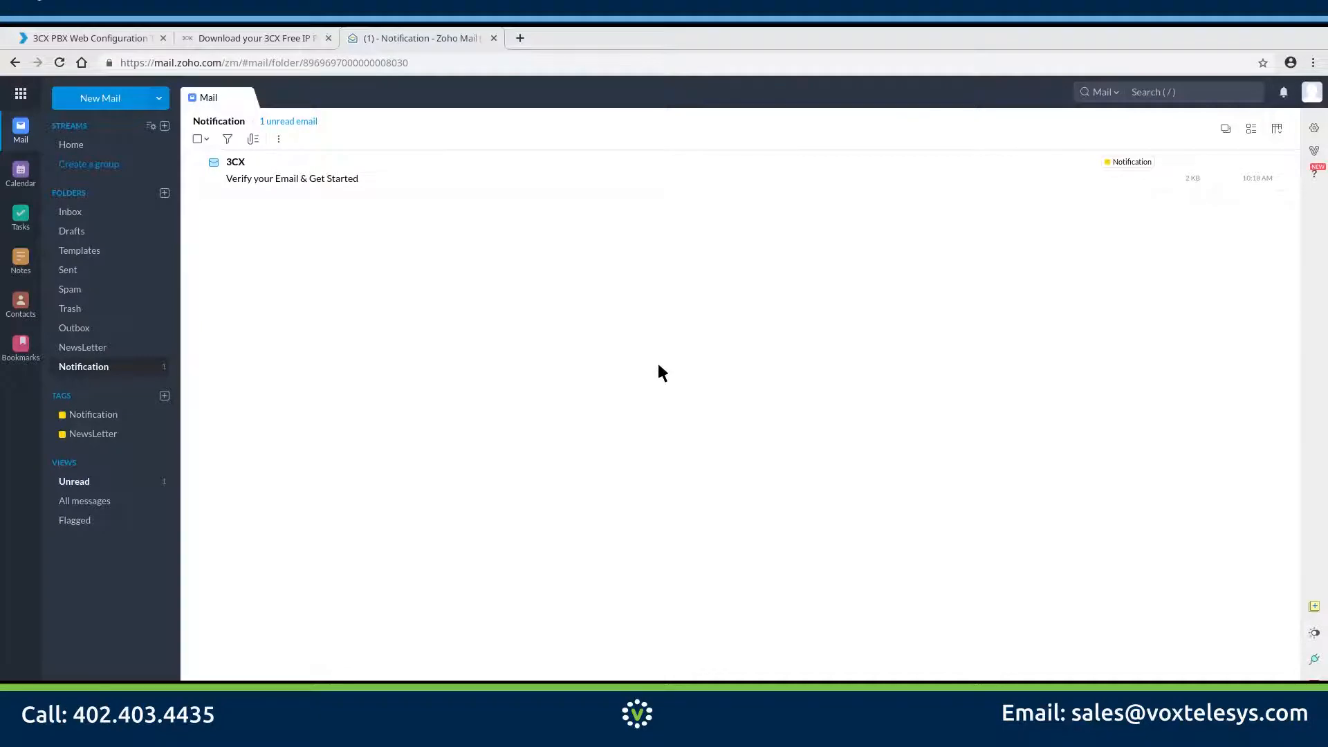
Step: Read the 3CX 'Verify your Email & Get Started' message and verify the email address
{"action": "left_click", "coordinate": [291, 178]}
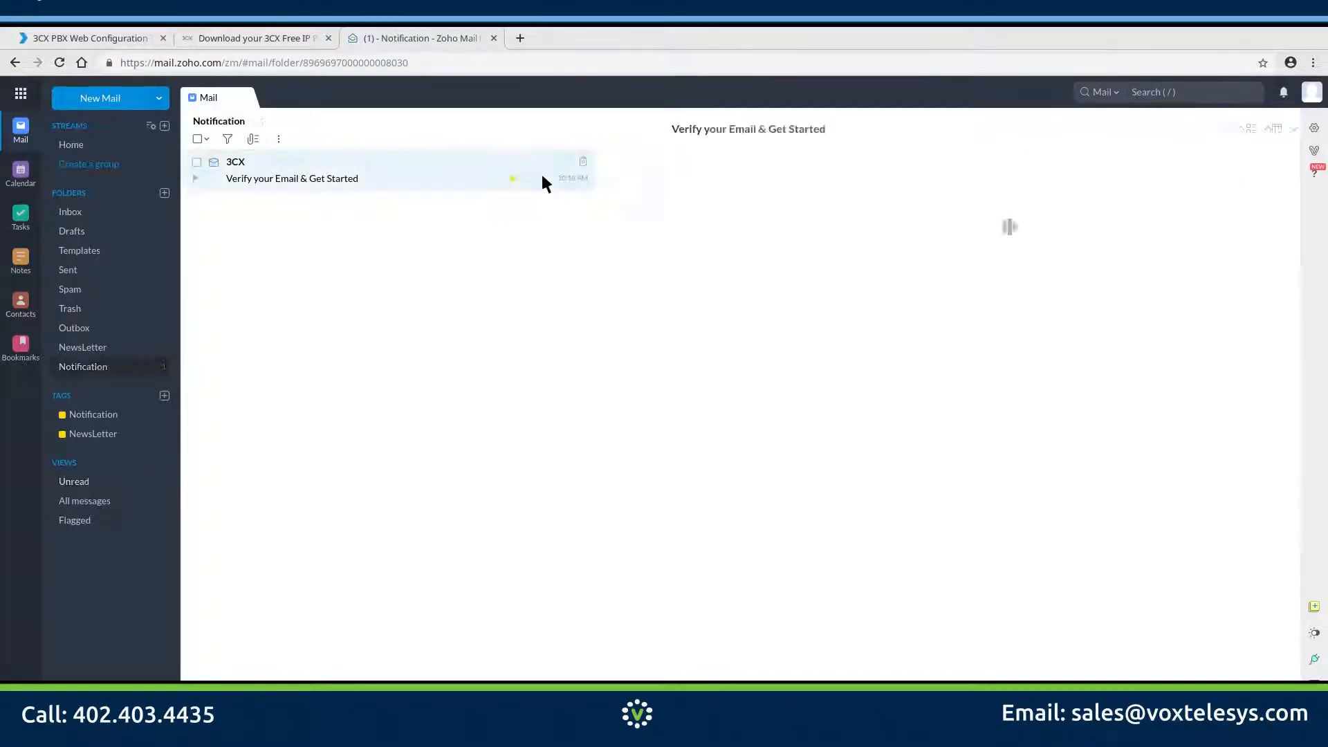
{"action": "left_click", "coordinate": [291, 178]}
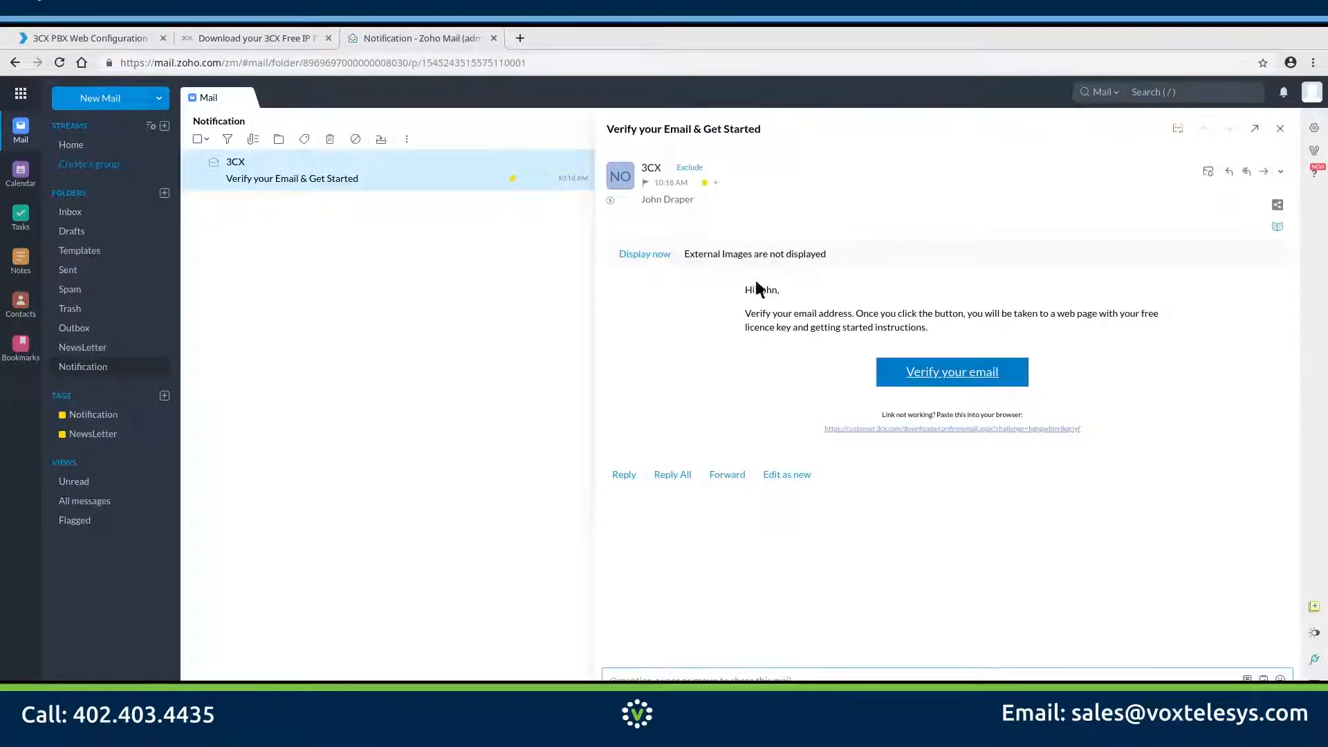
{"action": "left_click", "coordinate": [952, 372]}
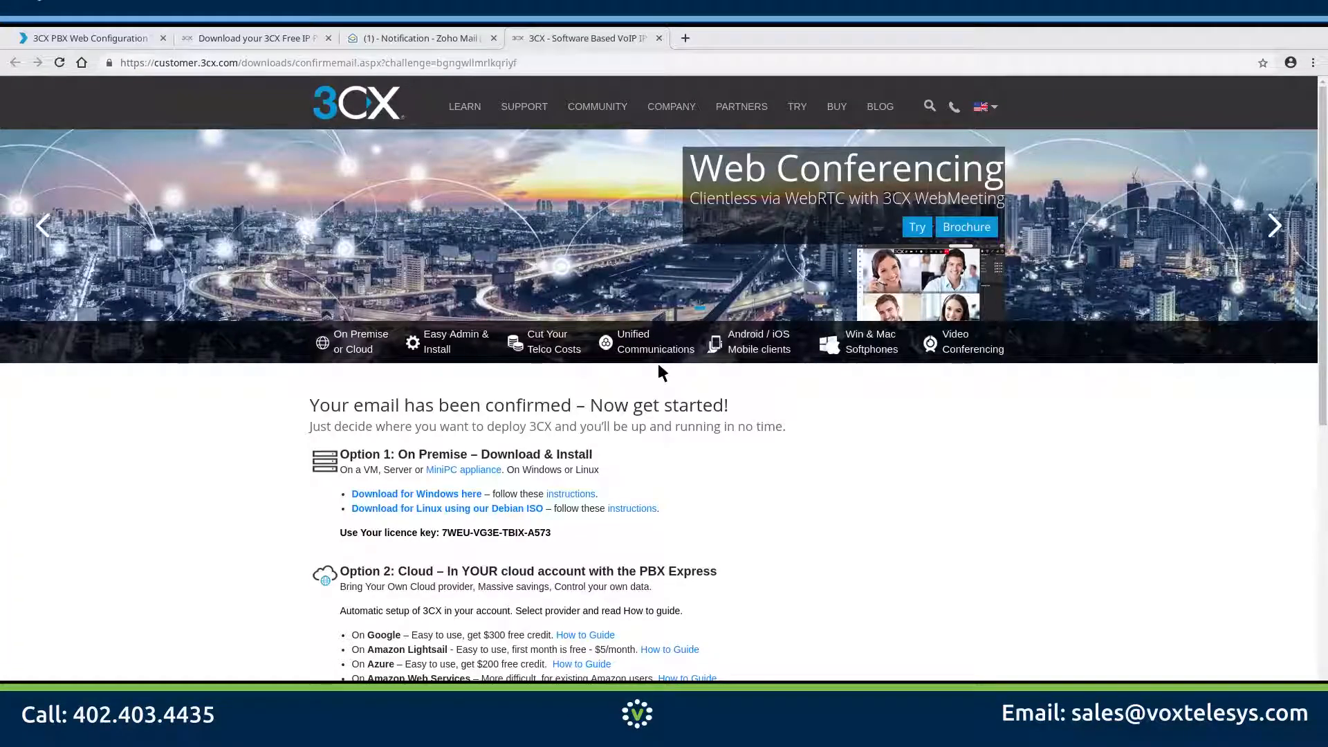
{"action": "mouse_move", "coordinate": [648, 393]}
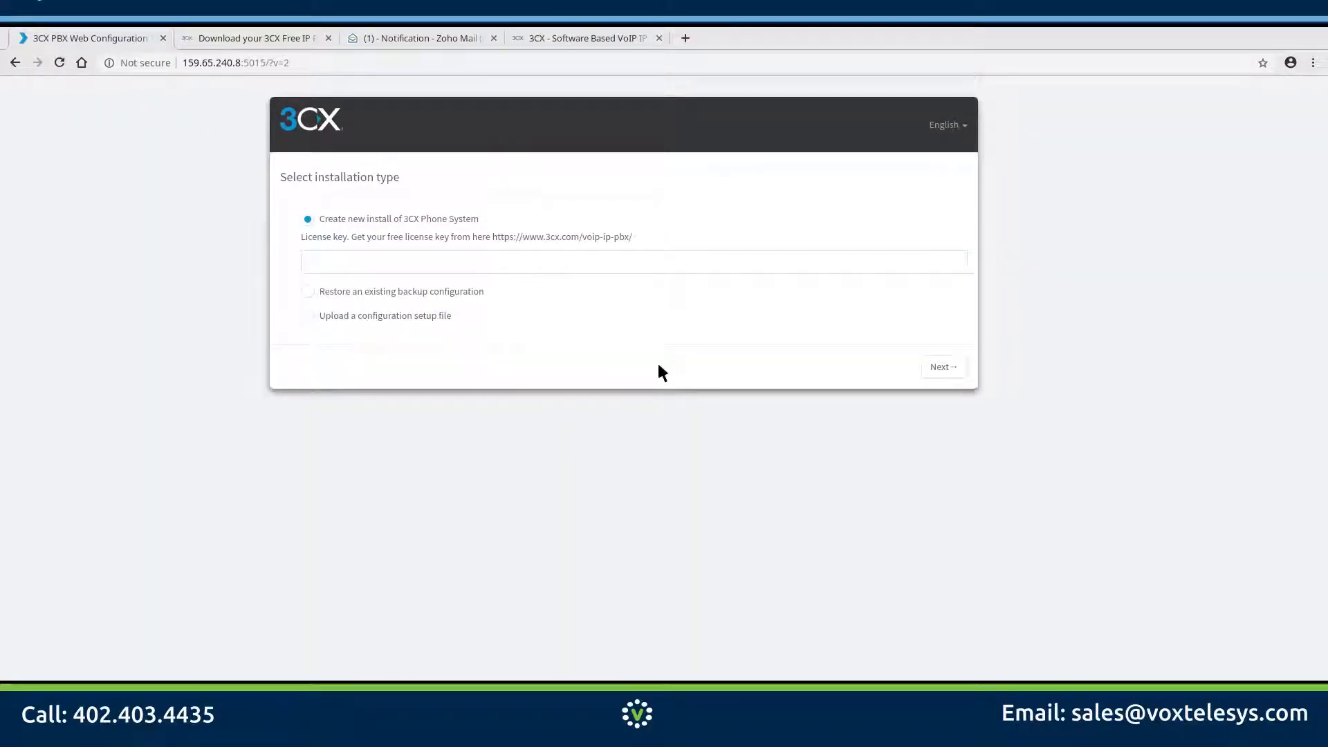
Step: Paste the free licence key into the wizard and continue as a new install
{"action": "right_click", "coordinate": [634, 261]}
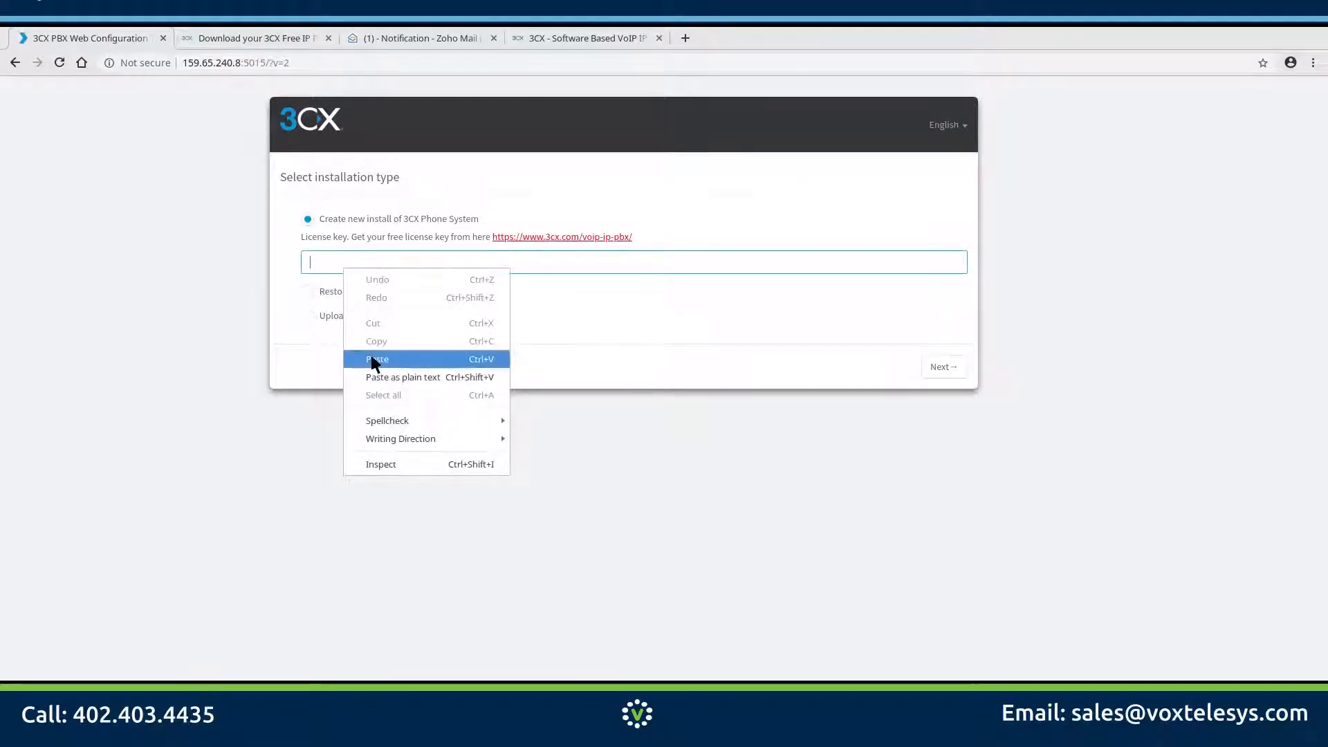
{"action": "left_click", "coordinate": [377, 359]}
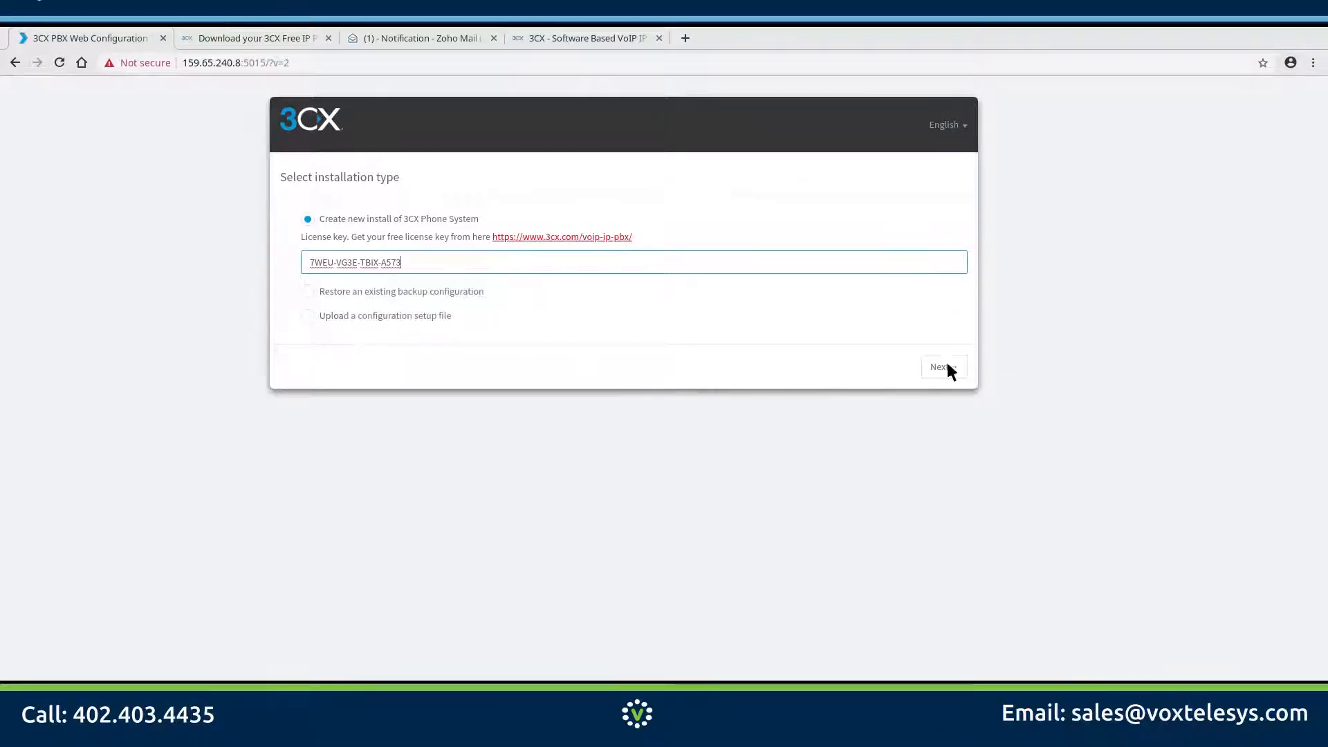
{"action": "left_click", "coordinate": [942, 366]}
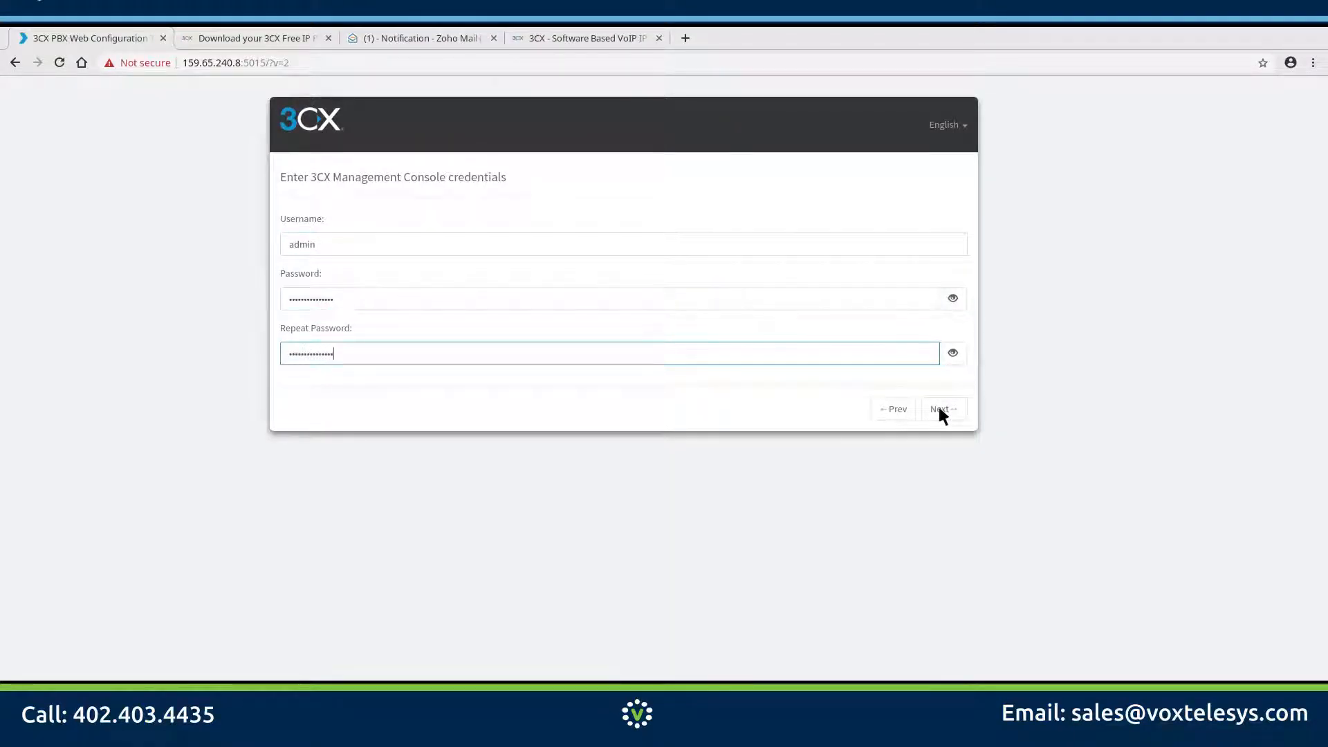
Step: Save the admin credentials and accept the detected public IP 159.65.240.8
{"action": "left_click", "coordinate": [942, 408]}
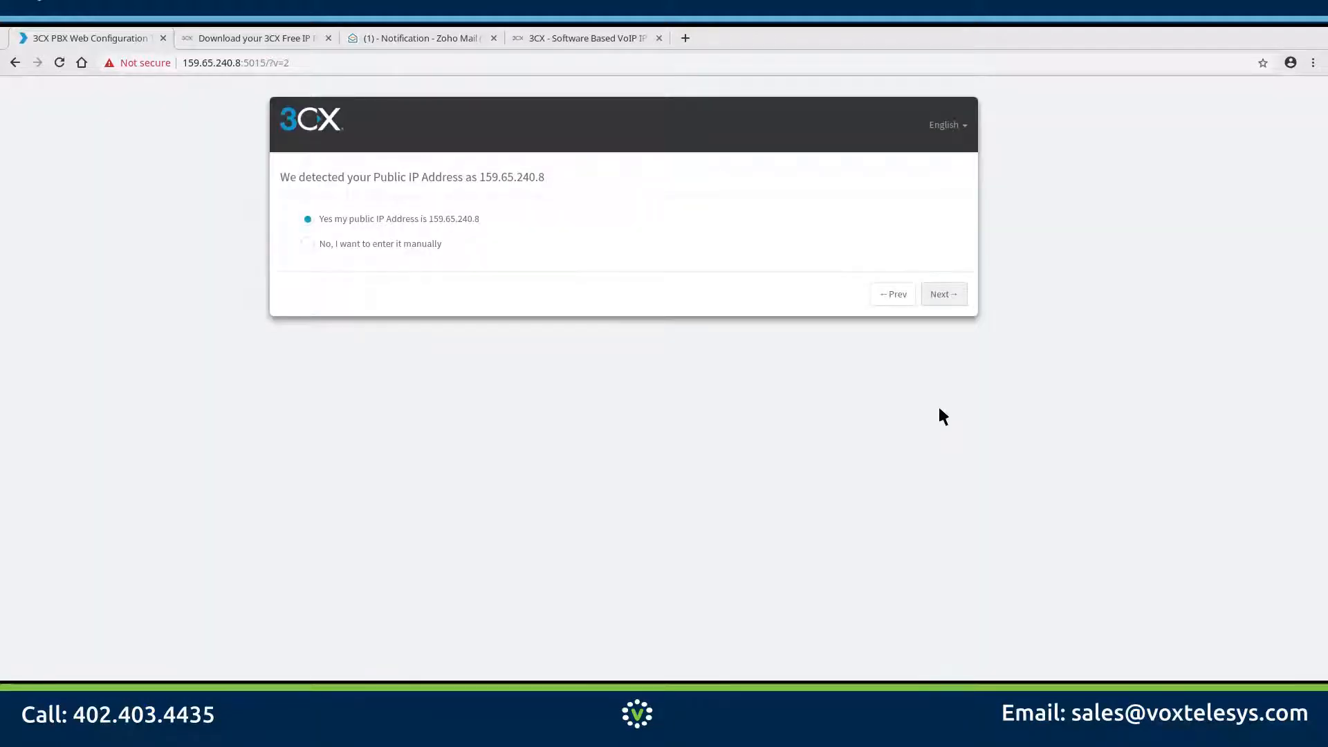
{"action": "mouse_move", "coordinate": [944, 412]}
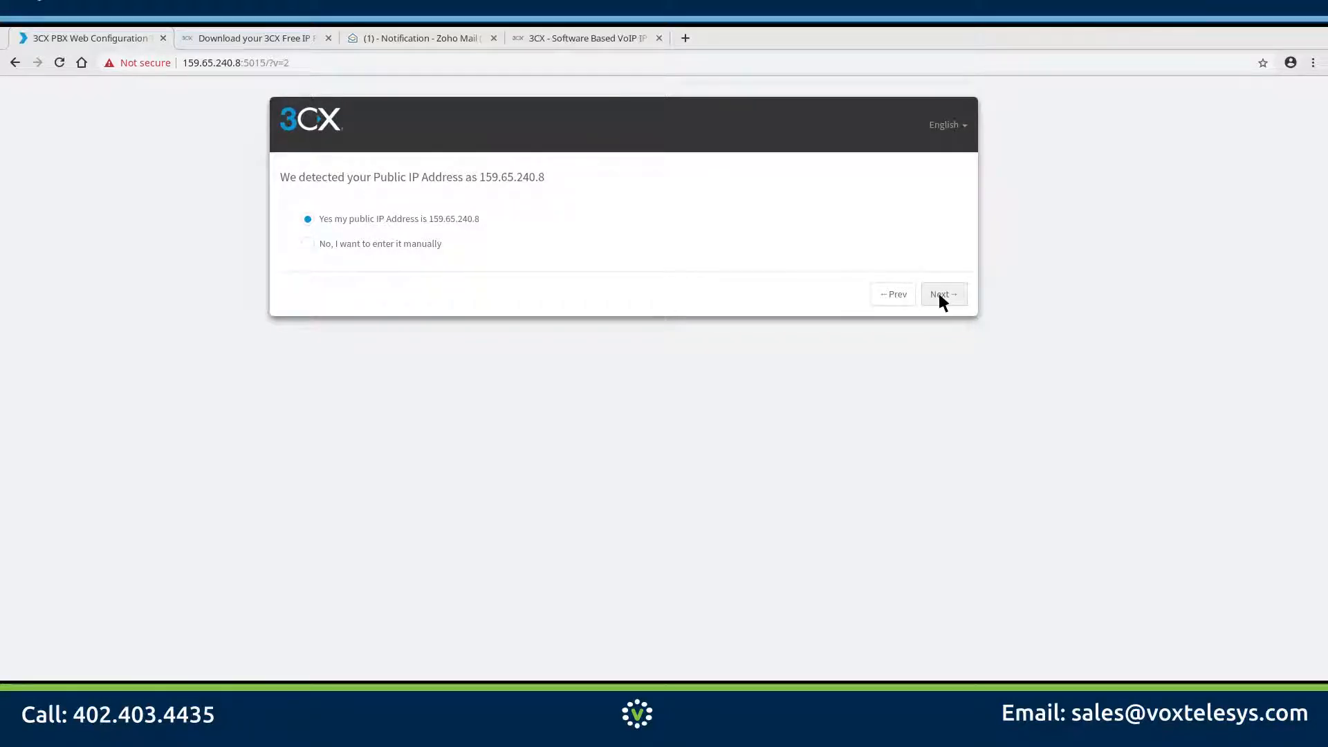
{"action": "left_click", "coordinate": [942, 294]}
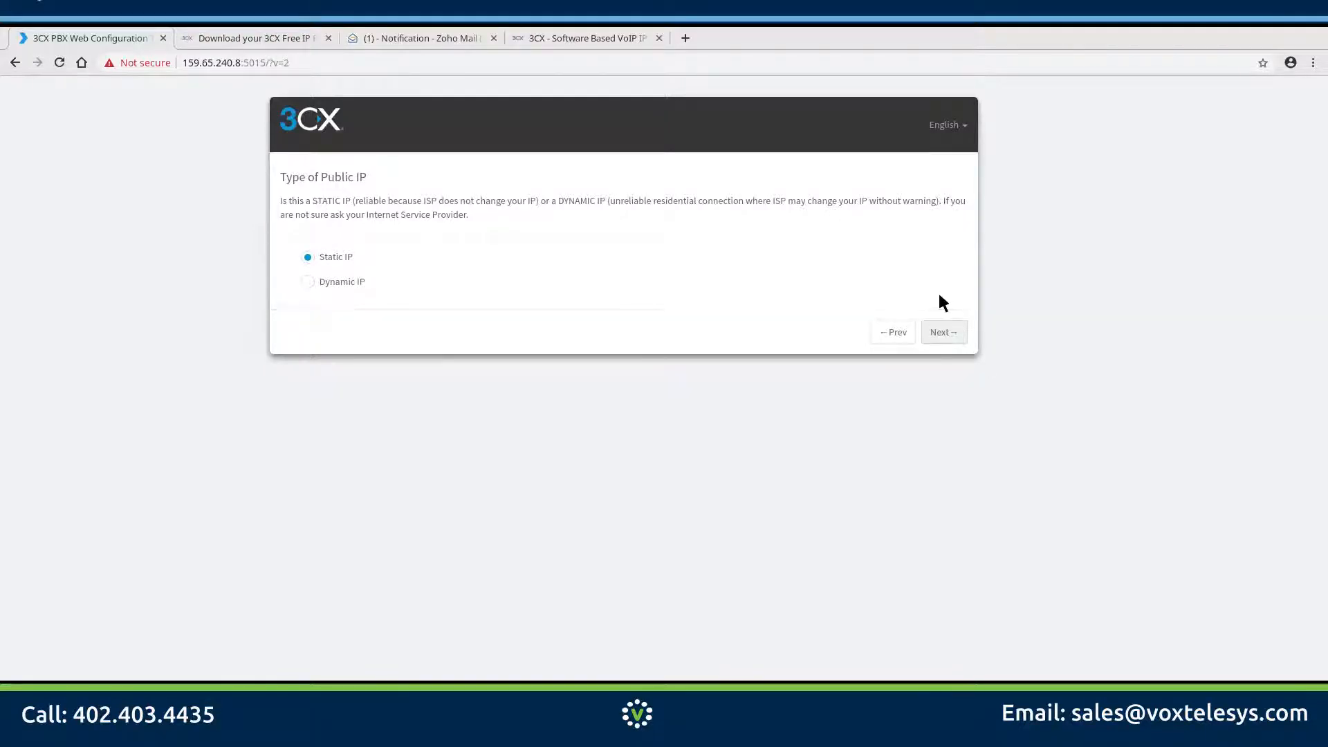
Step: Confirm the public IP is static and enter the subdomain 3cx-crunchwhistle
{"action": "left_click", "coordinate": [943, 331]}
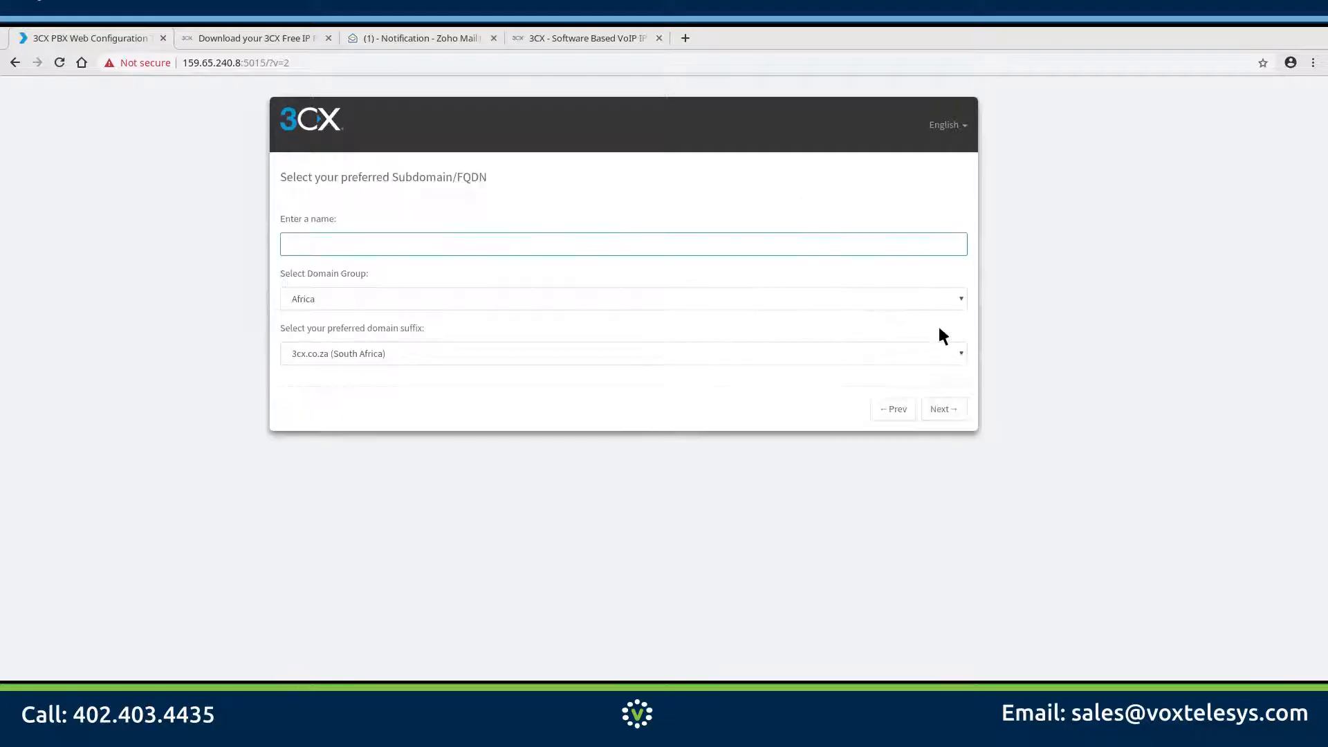
{"action": "type", "text": "3cx-crunc"}
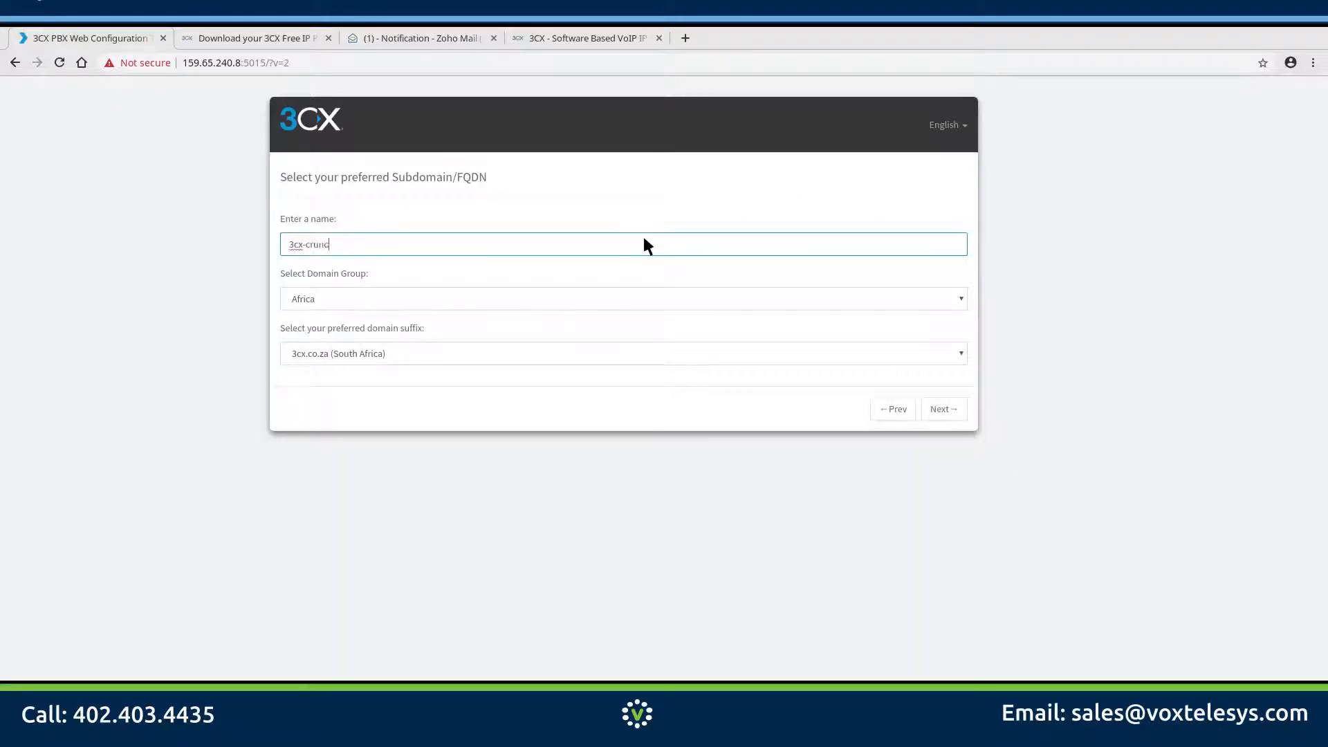
{"action": "type", "text": "hwhistle"}
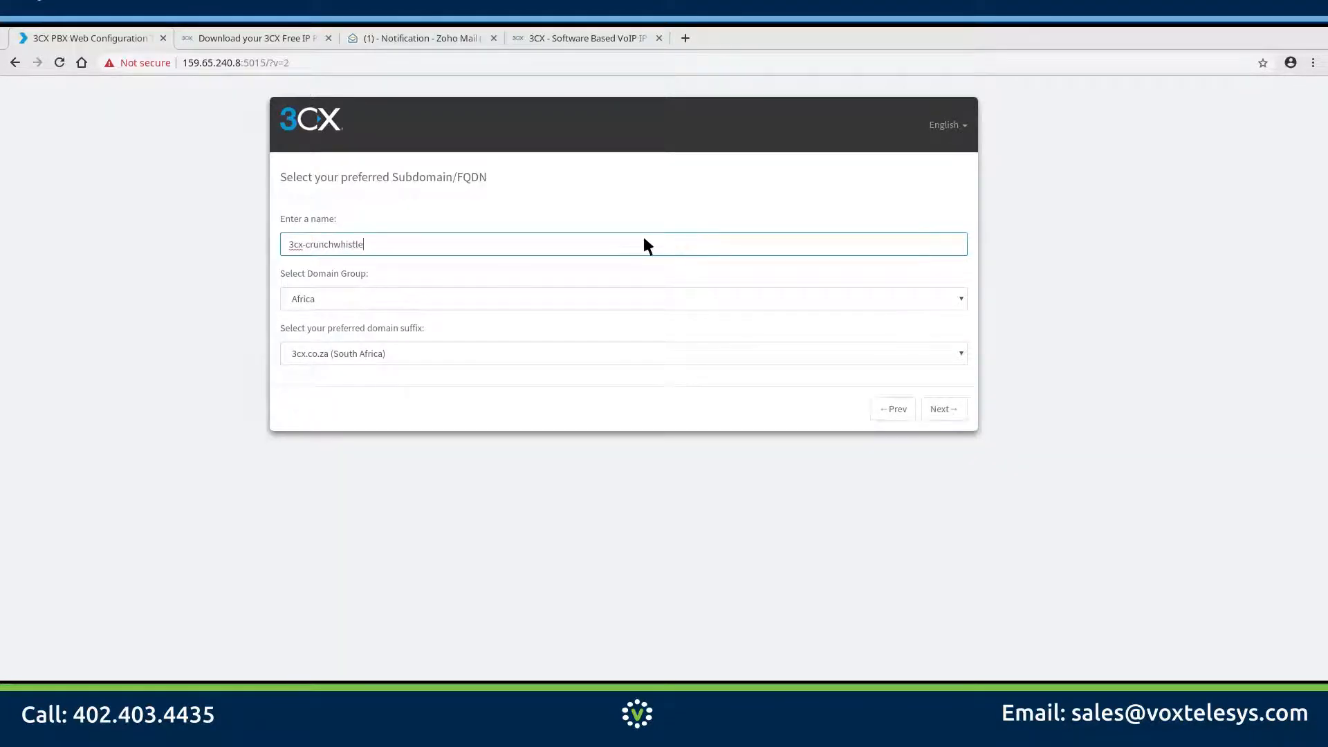
Step: Choose the US domain group with the fl.3cx.us (Florida) suffix and accept the FQDN
{"action": "left_click", "coordinate": [623, 299]}
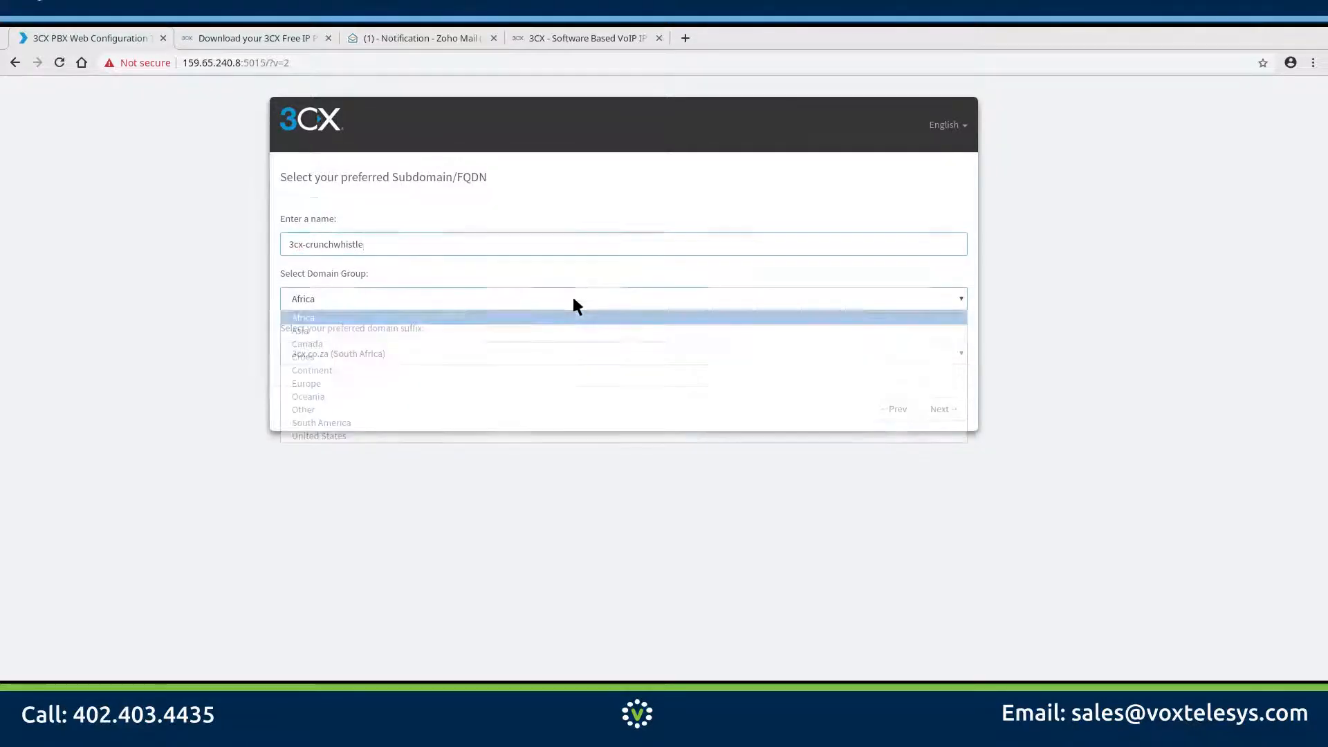
{"action": "left_click", "coordinate": [318, 435]}
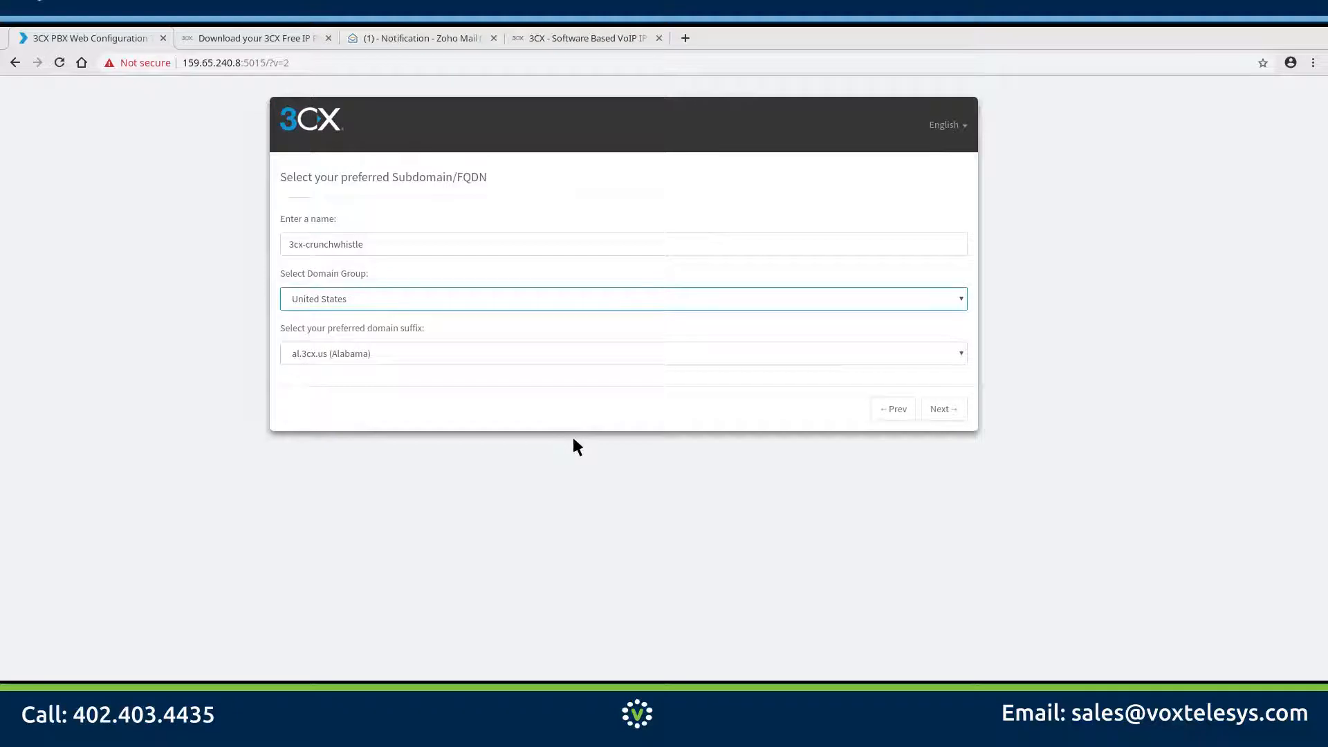
{"action": "mouse_move", "coordinate": [463, 362]}
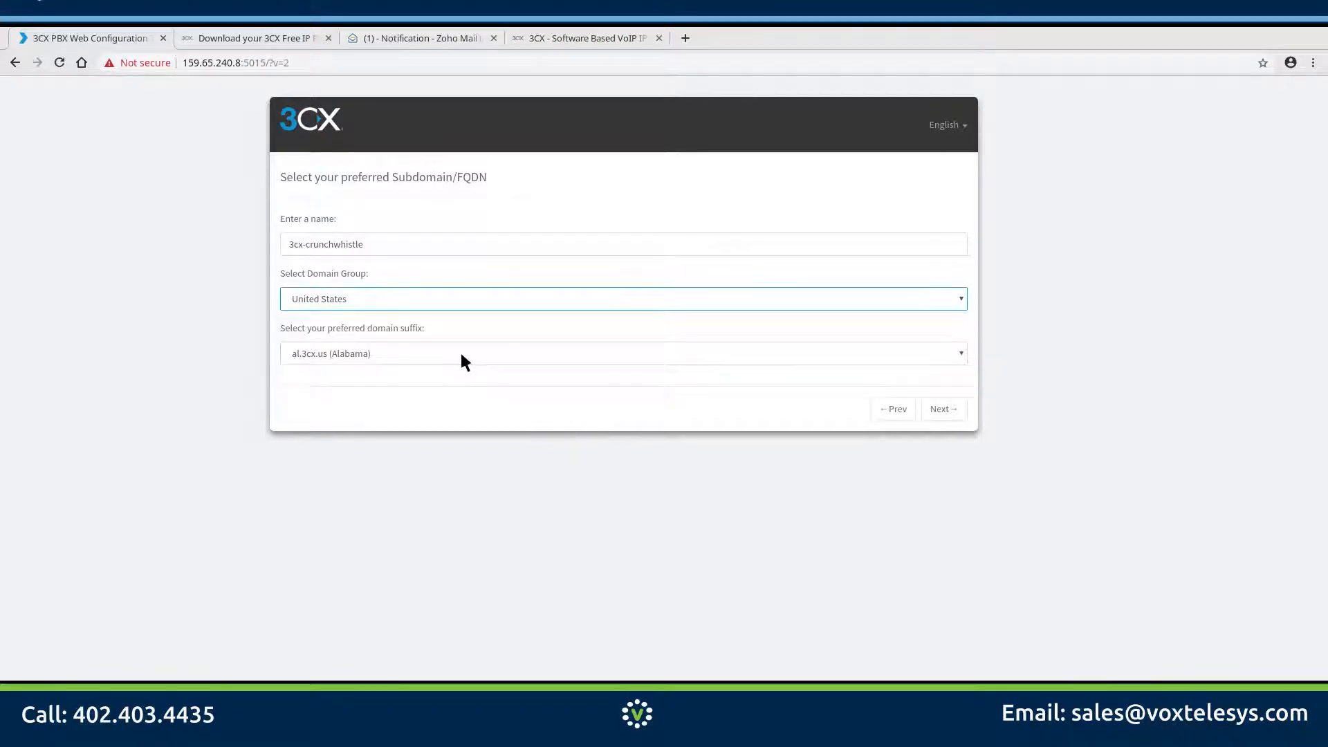
{"action": "left_click", "coordinate": [623, 353]}
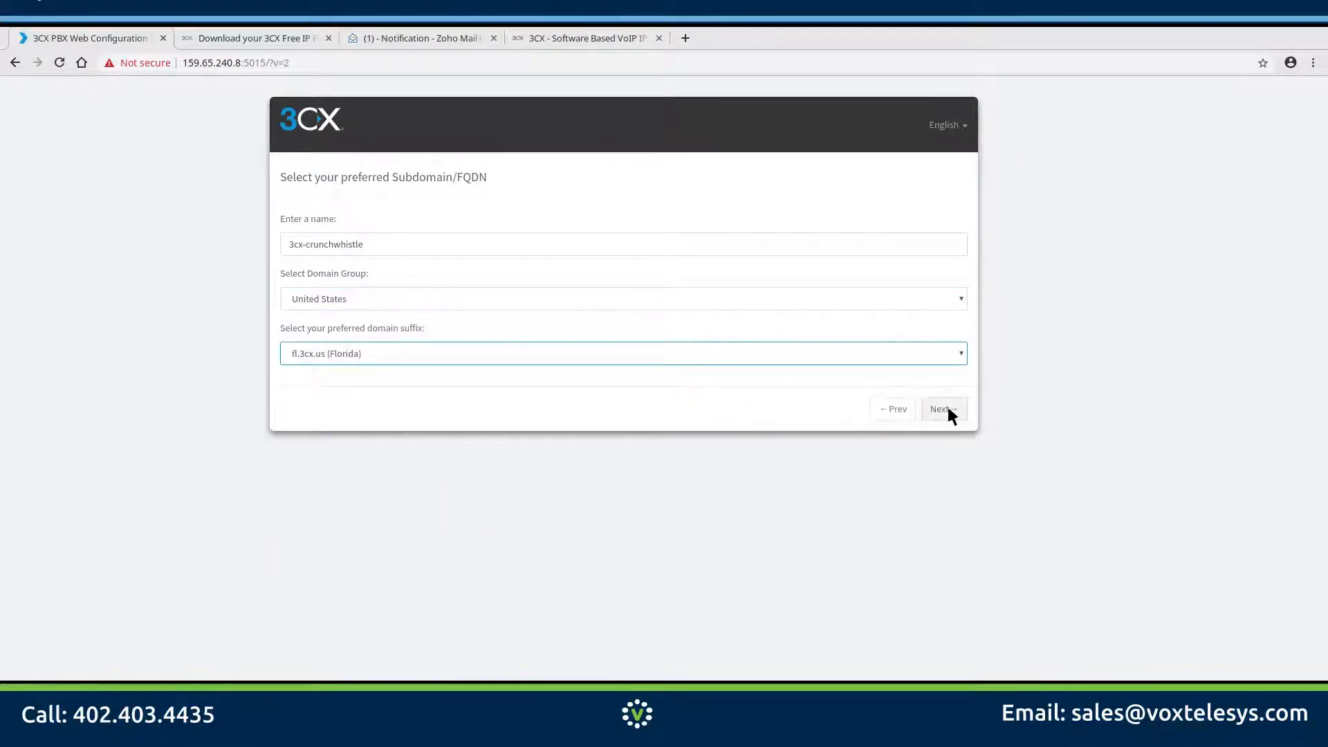
{"action": "left_click", "coordinate": [942, 408]}
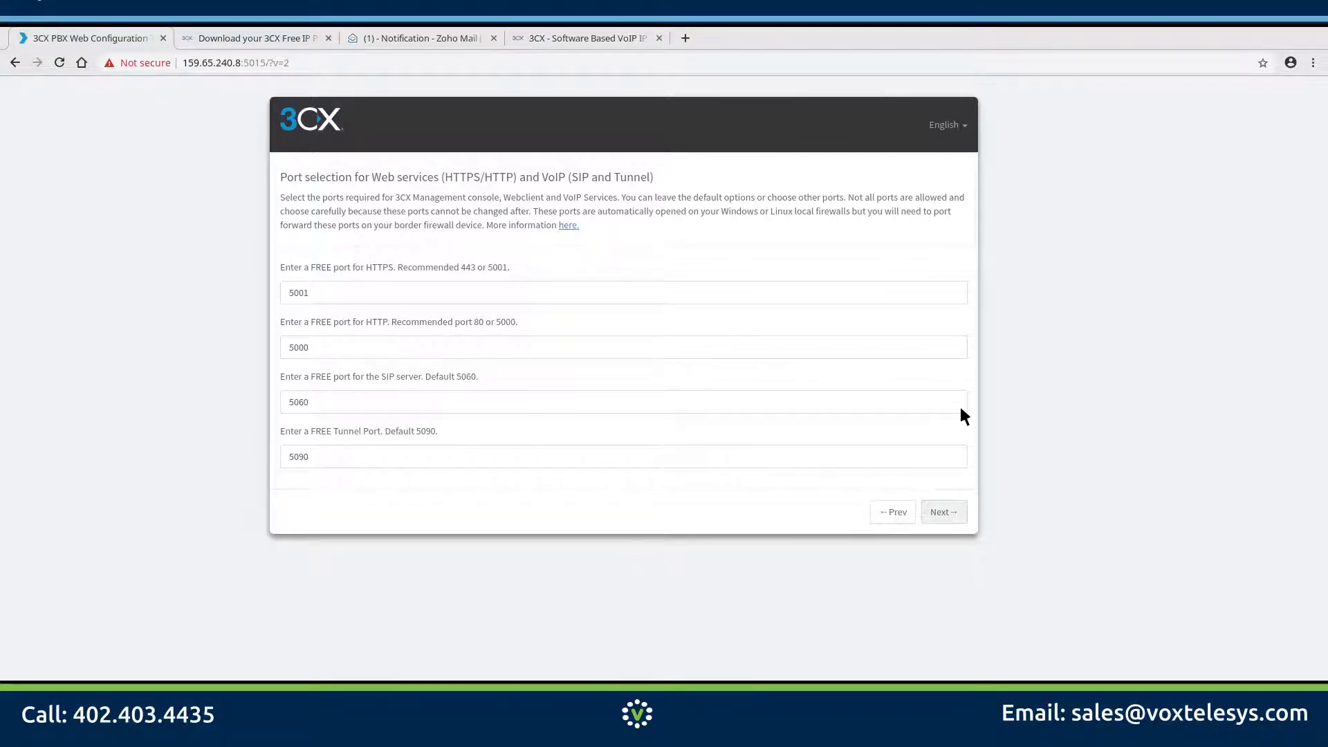
Step: Keep the default HTTPS, HTTP, SIP and tunnel ports and select adapter 159.65.240.8 eth0
{"action": "left_click", "coordinate": [943, 512]}
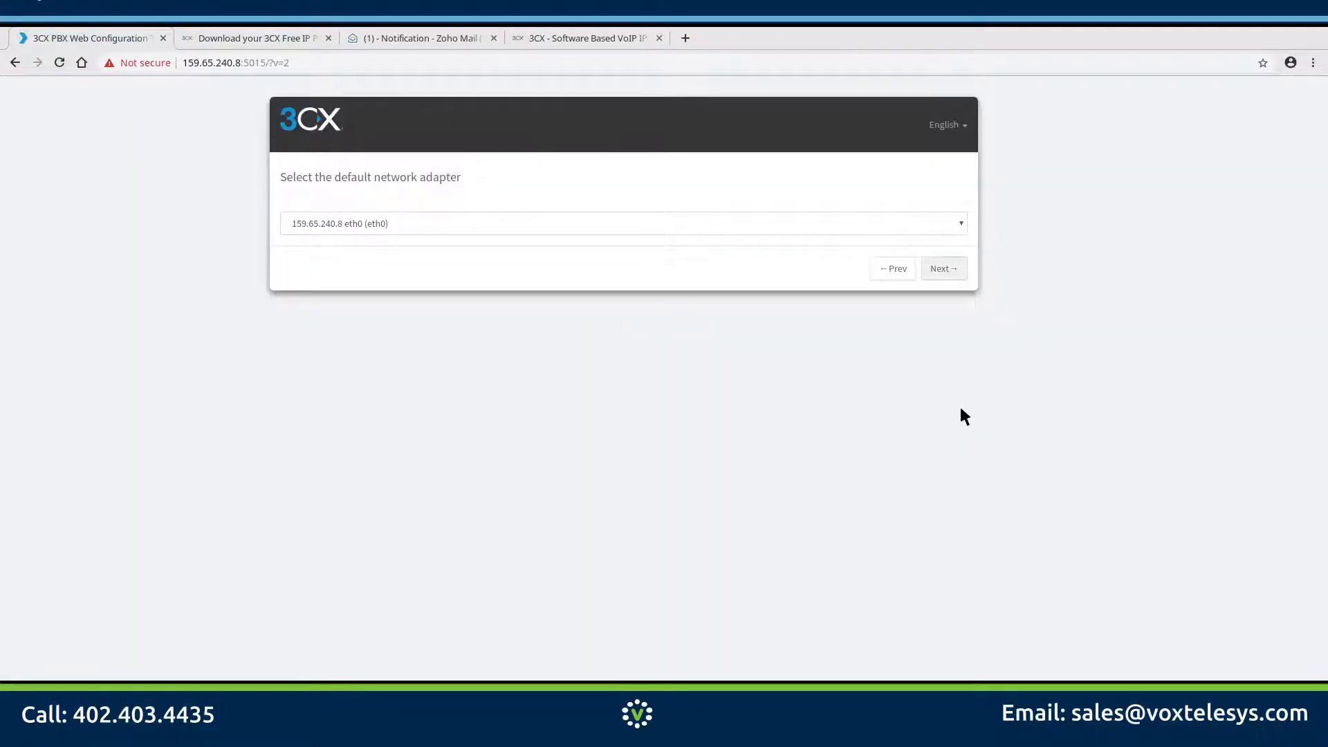
{"action": "mouse_move", "coordinate": [822, 230]}
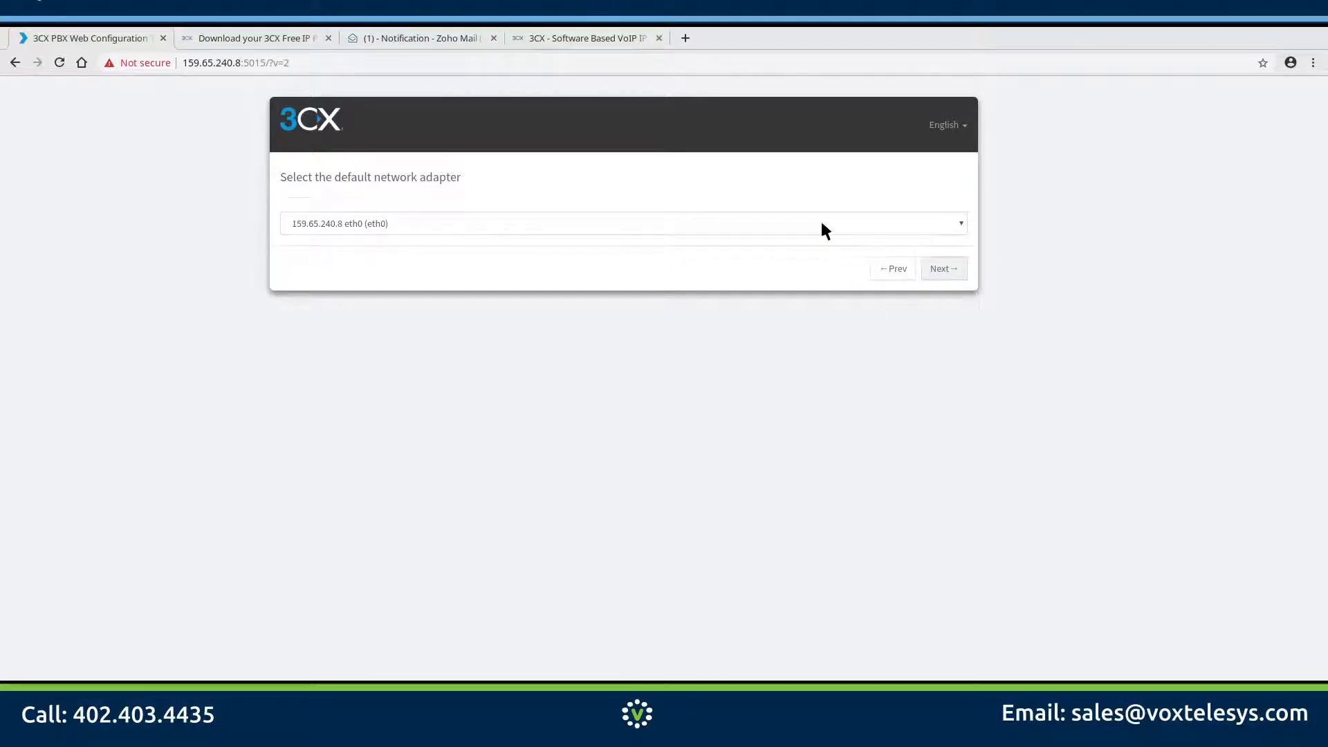
{"action": "left_click", "coordinate": [622, 223]}
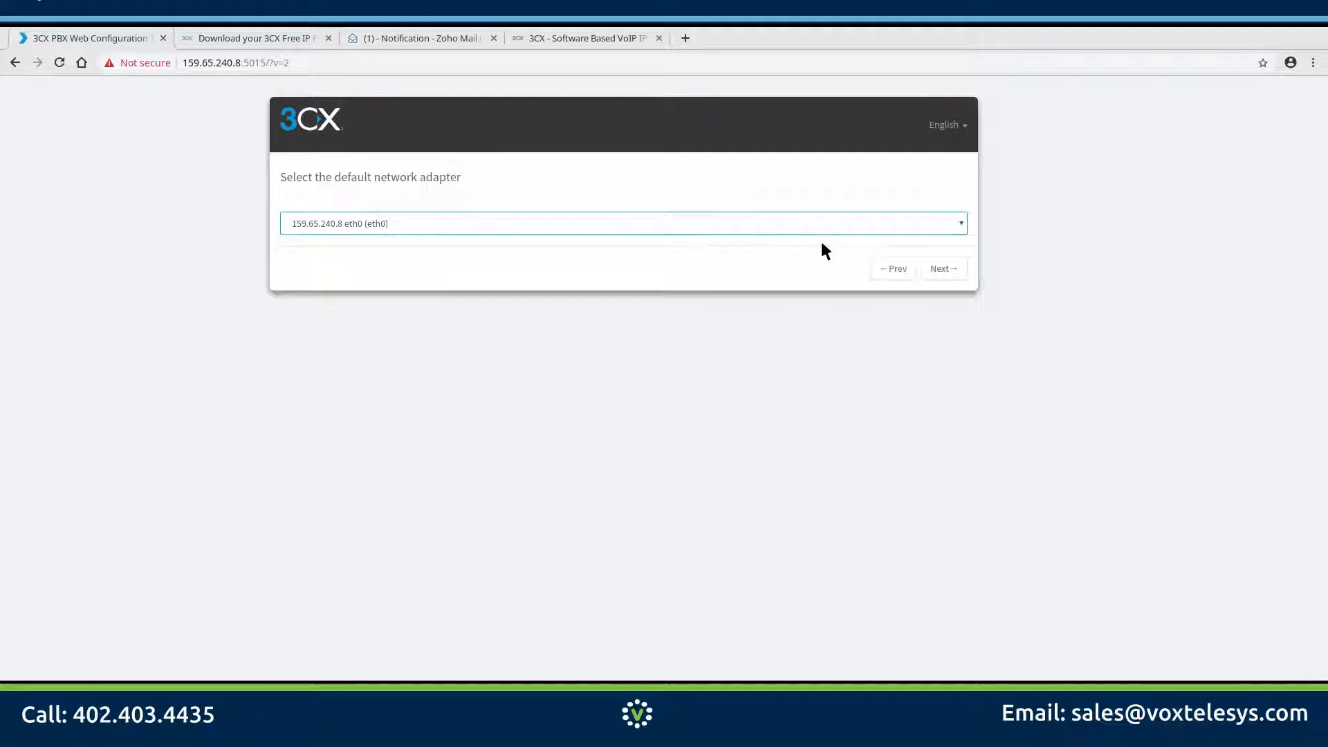
{"action": "left_click", "coordinate": [943, 269]}
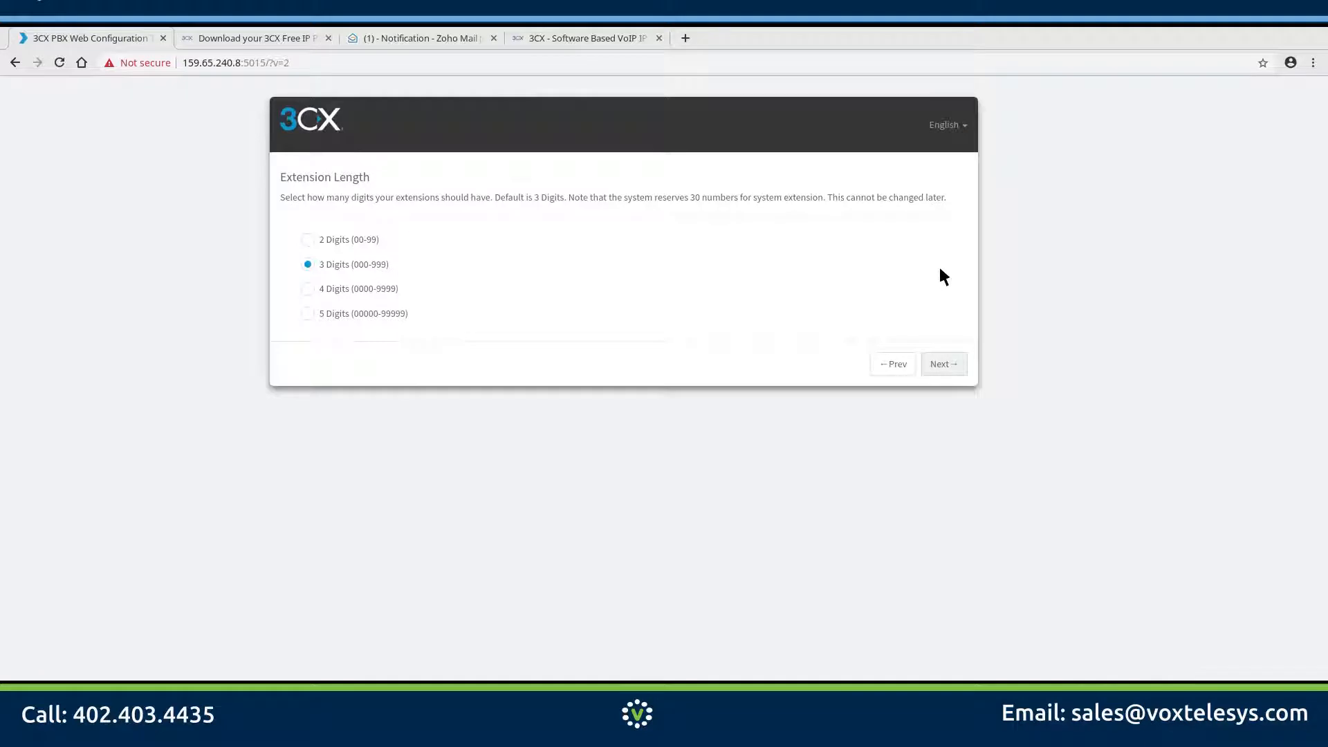
{"action": "mouse_move", "coordinate": [958, 347]}
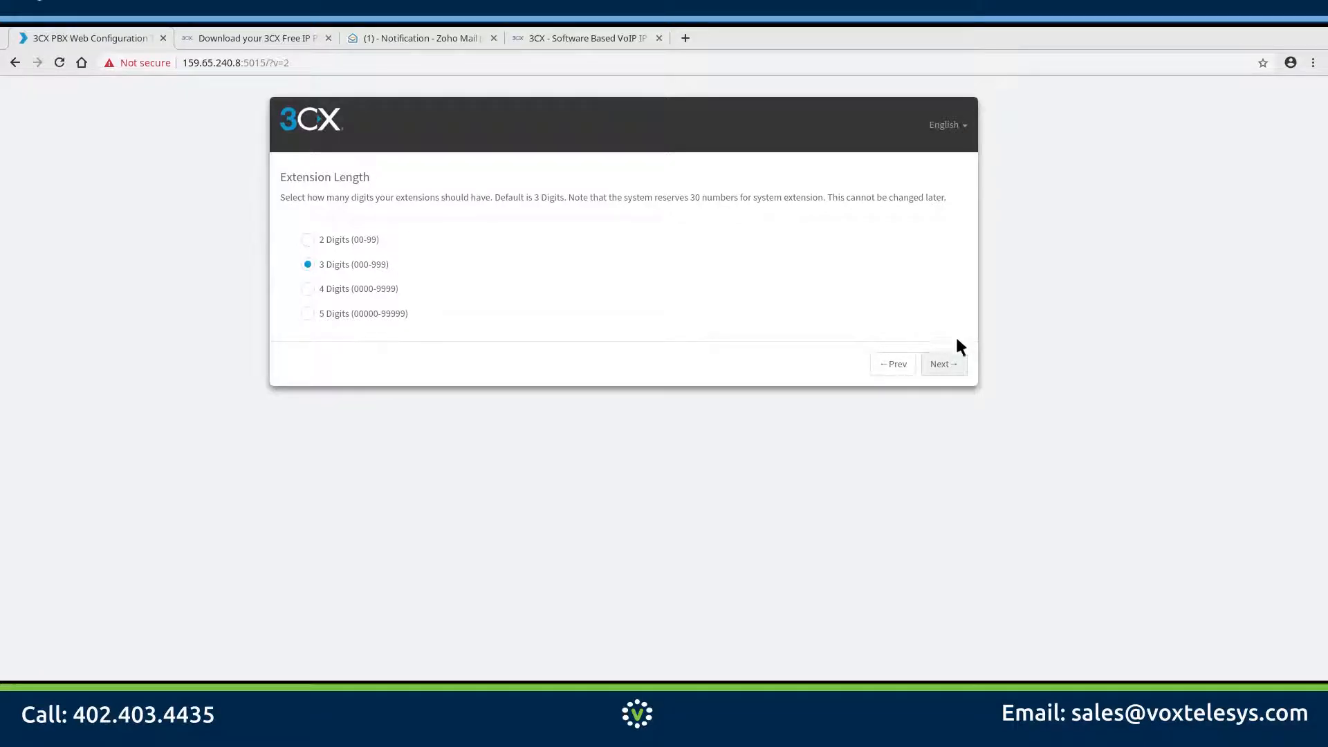
Step: Accept 3-digit extensions and the admin email, then choose time zone -5:00 United States - Eastern Time
{"action": "left_click", "coordinate": [943, 363]}
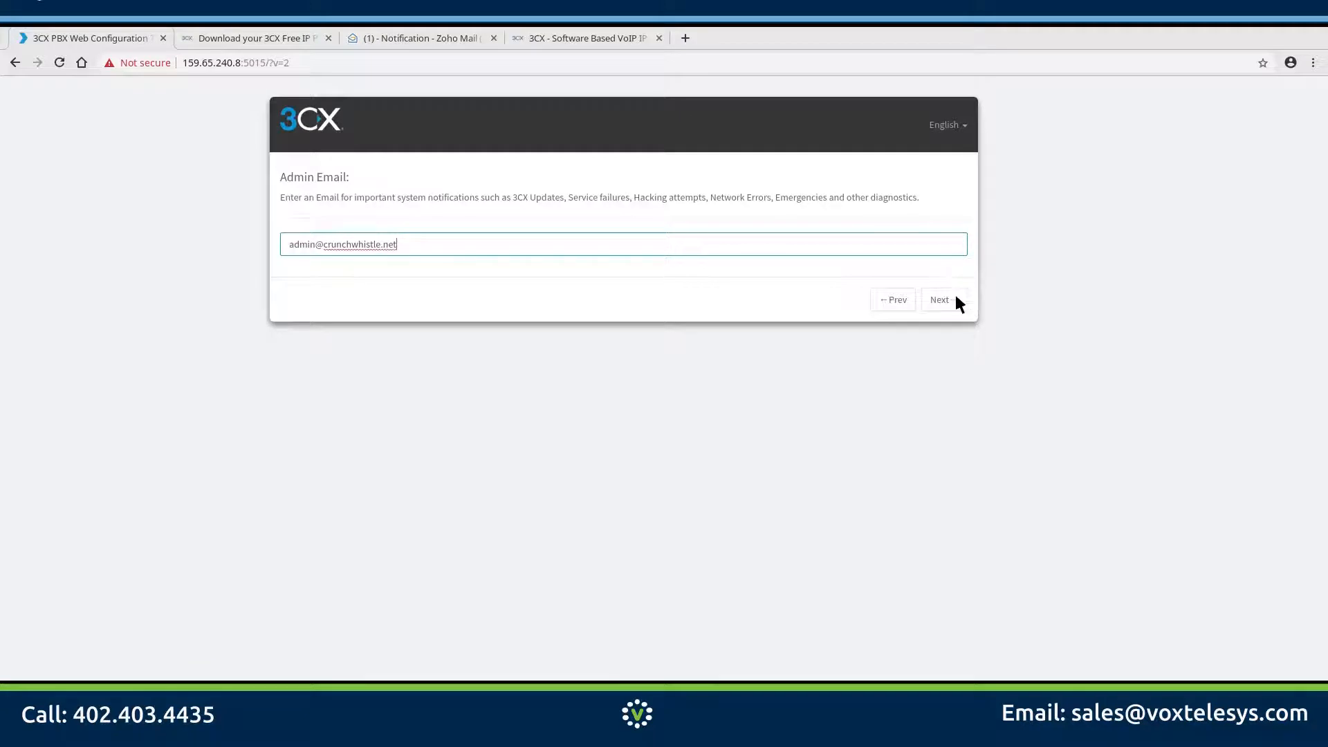
{"action": "left_click", "coordinate": [939, 299]}
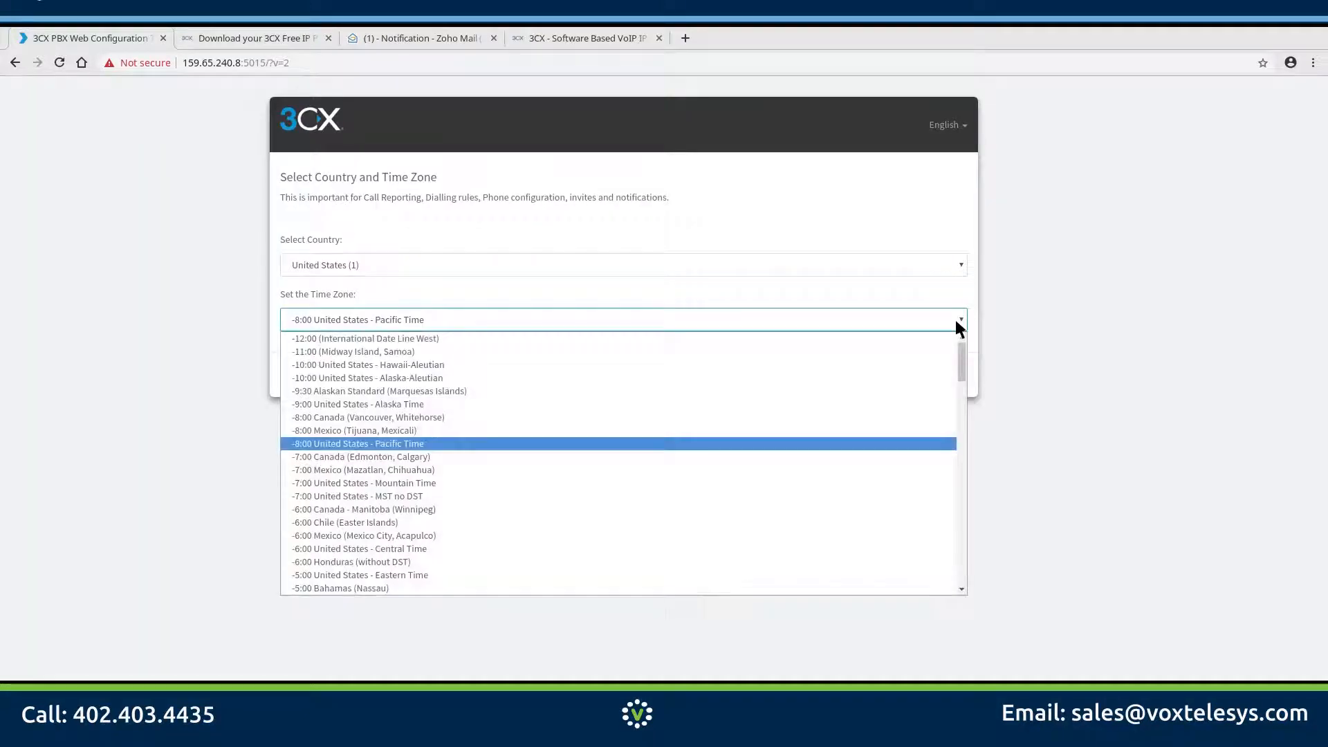
{"action": "left_click", "coordinate": [359, 574]}
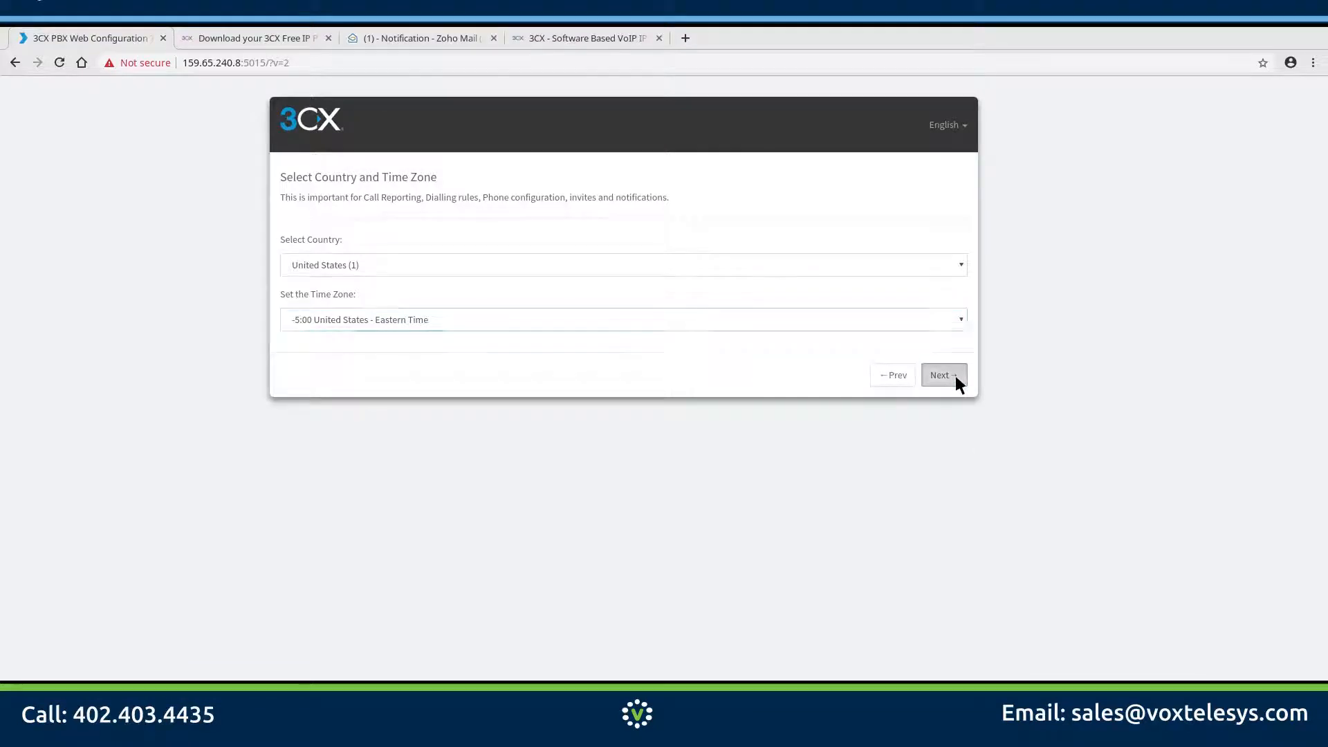
{"action": "left_click", "coordinate": [942, 374]}
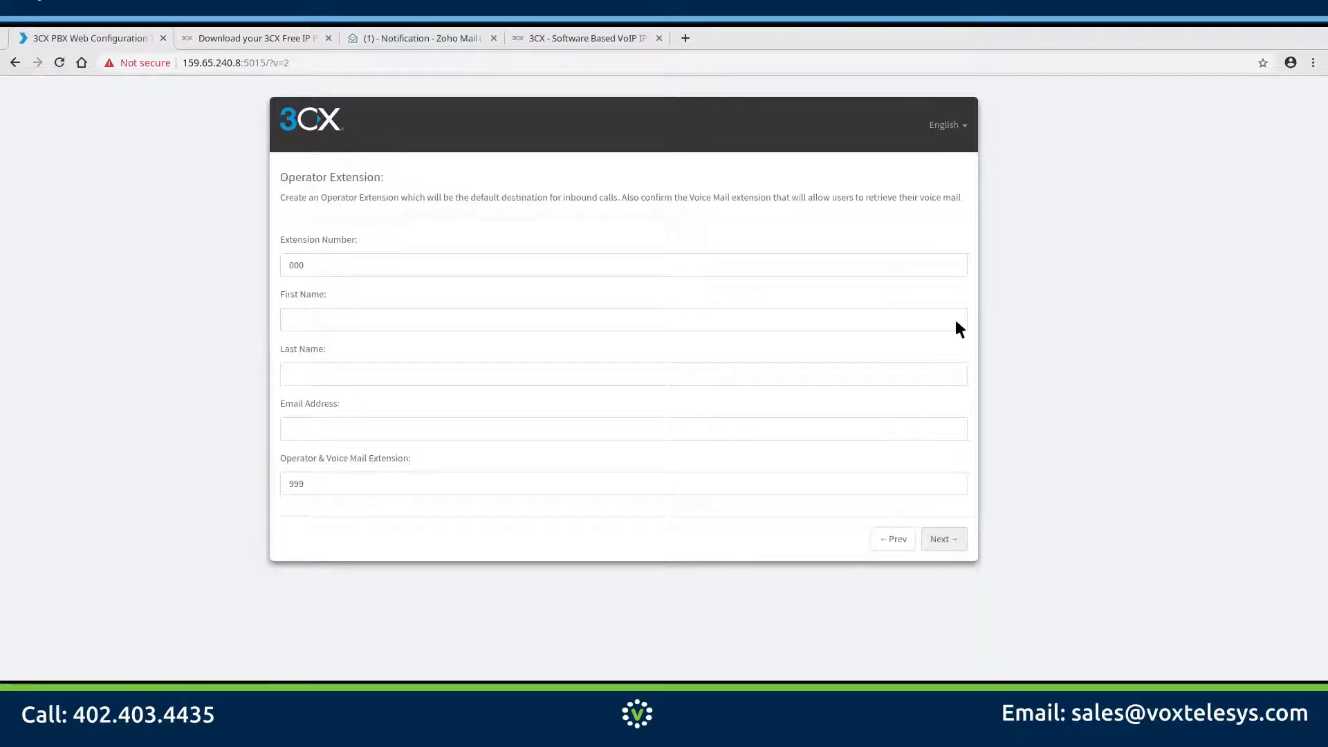
{"action": "mouse_move", "coordinate": [866, 318]}
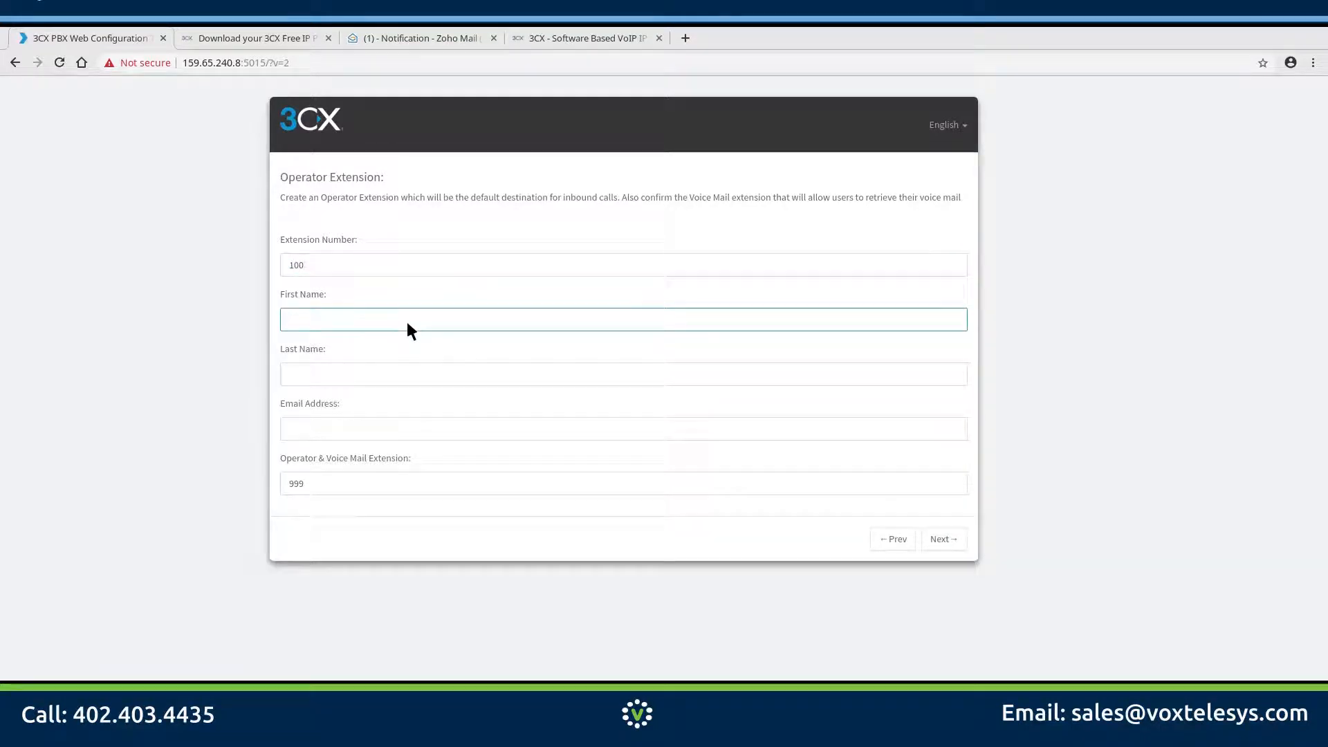
{"action": "type", "text": "Front"}
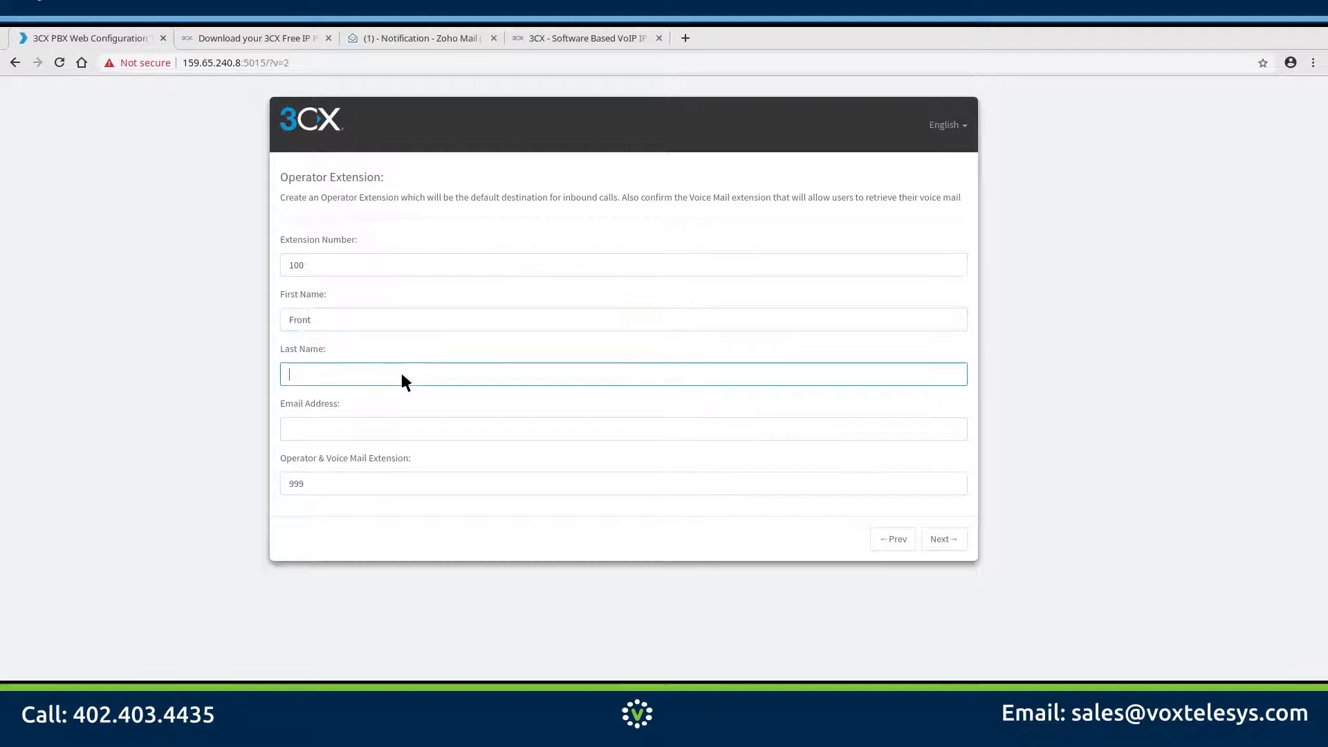
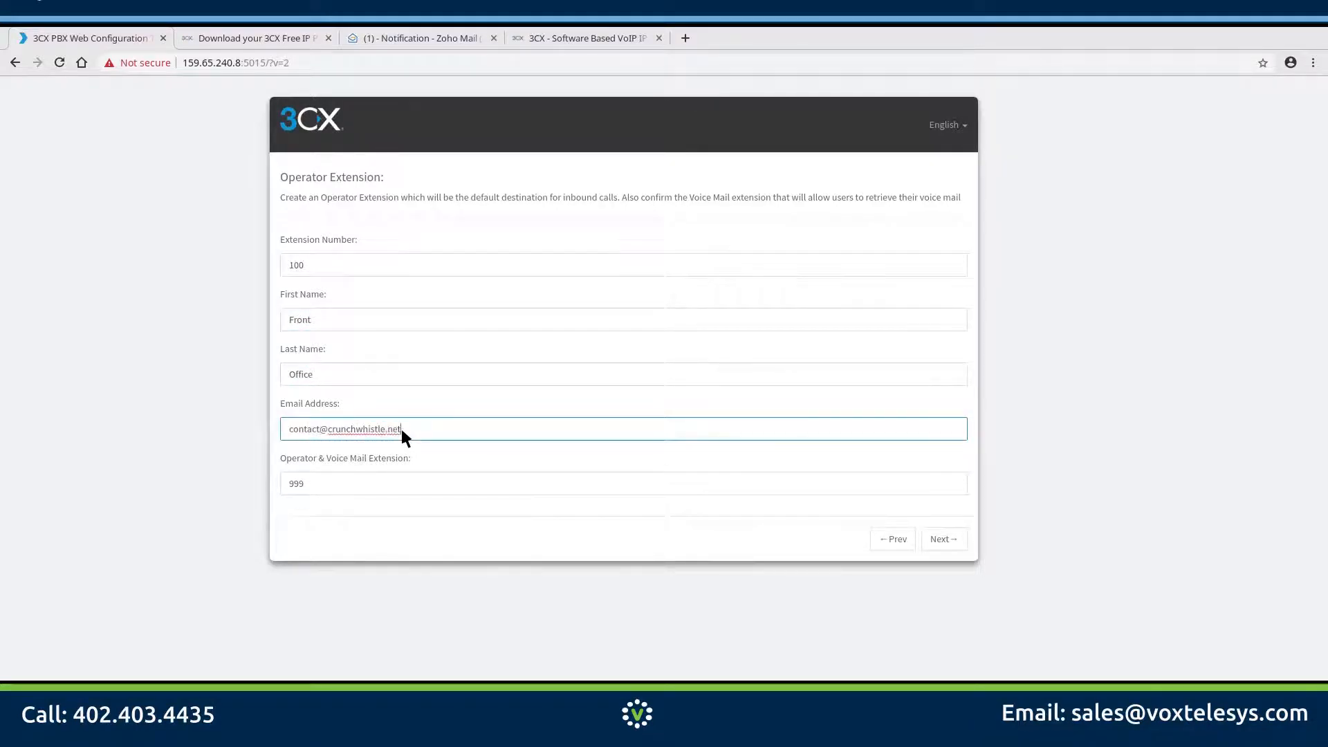
{"action": "mouse_move", "coordinate": [329, 494]}
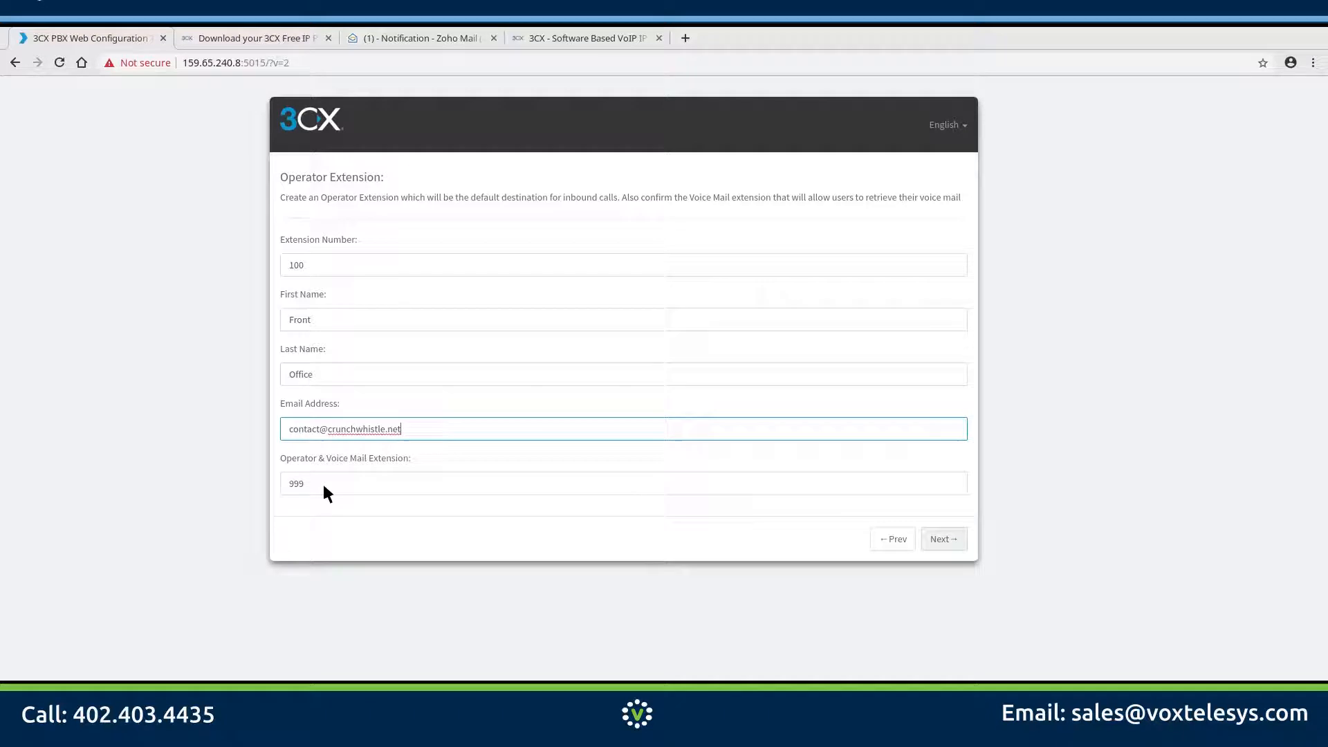
{"action": "left_click", "coordinate": [943, 539]}
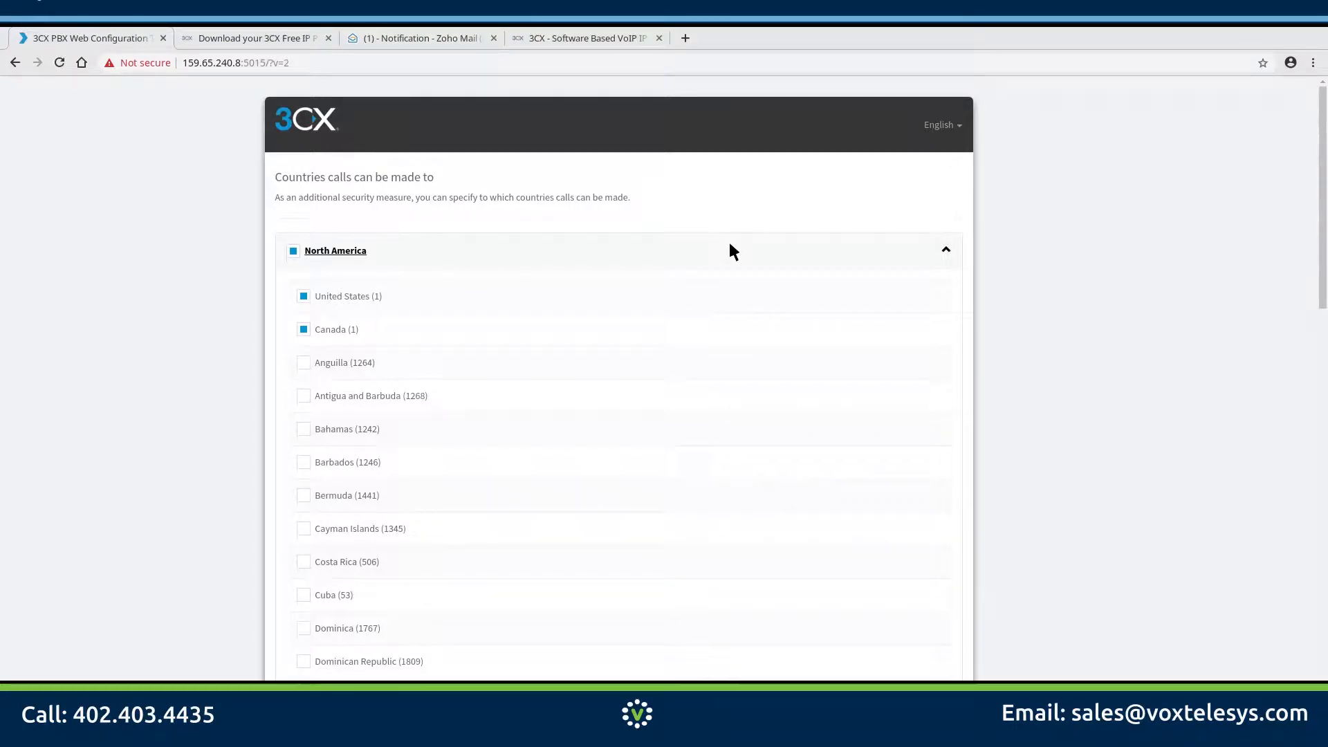
Step: Accept North America as the only allowed calling region and continue to prompt language
{"action": "left_click", "coordinate": [945, 250]}
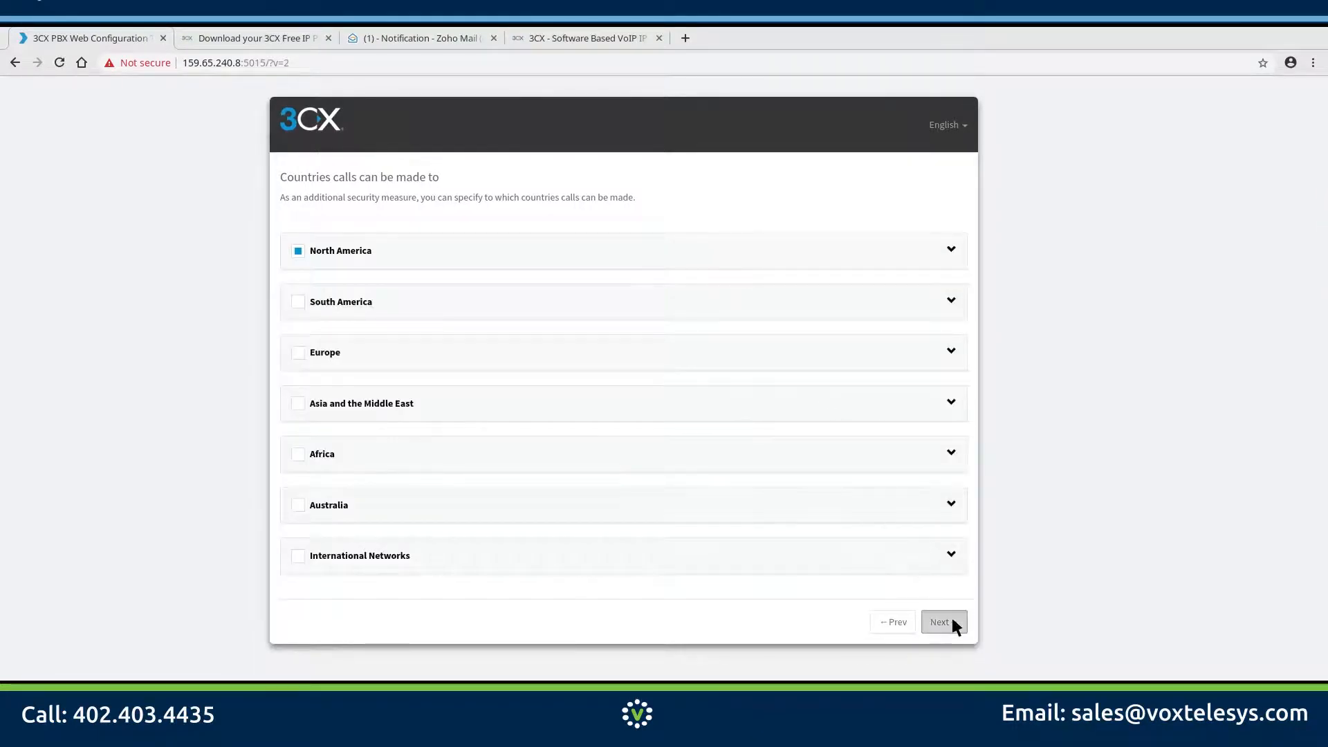
{"action": "left_click", "coordinate": [943, 622]}
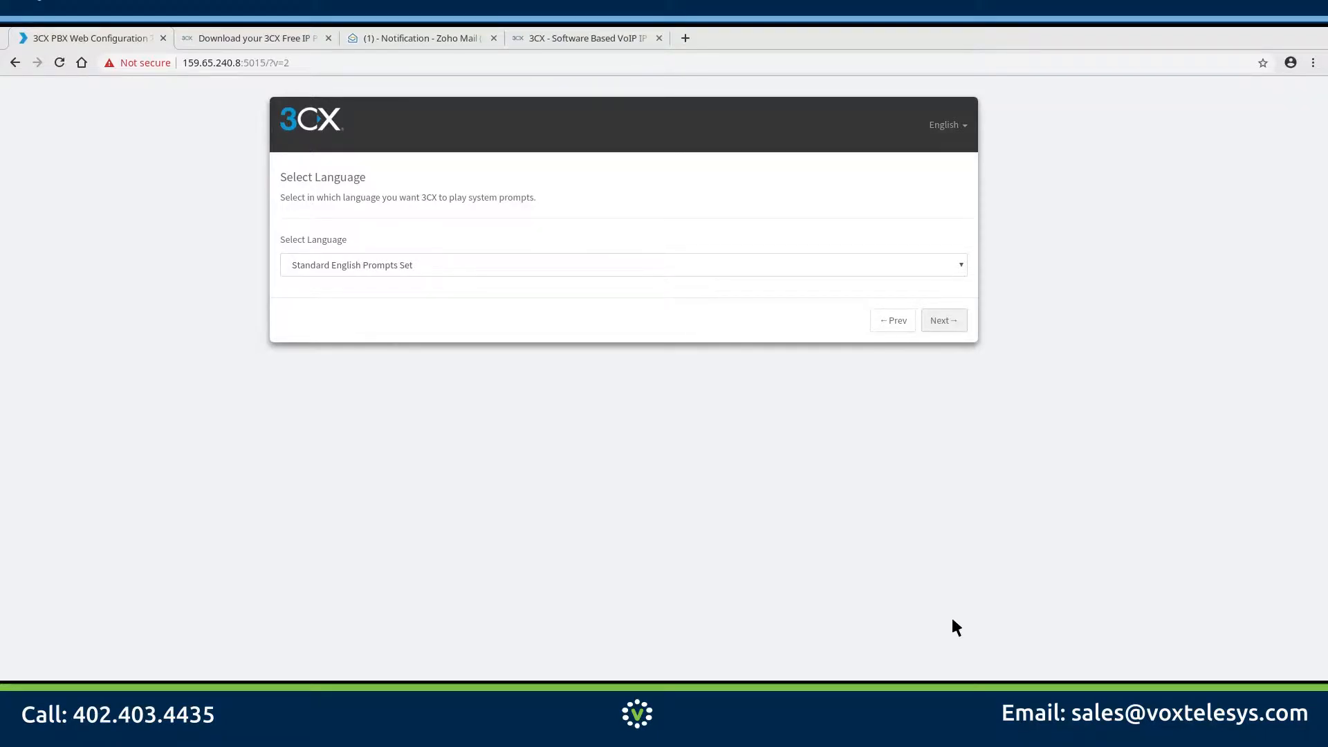
{"action": "mouse_move", "coordinate": [913, 506]}
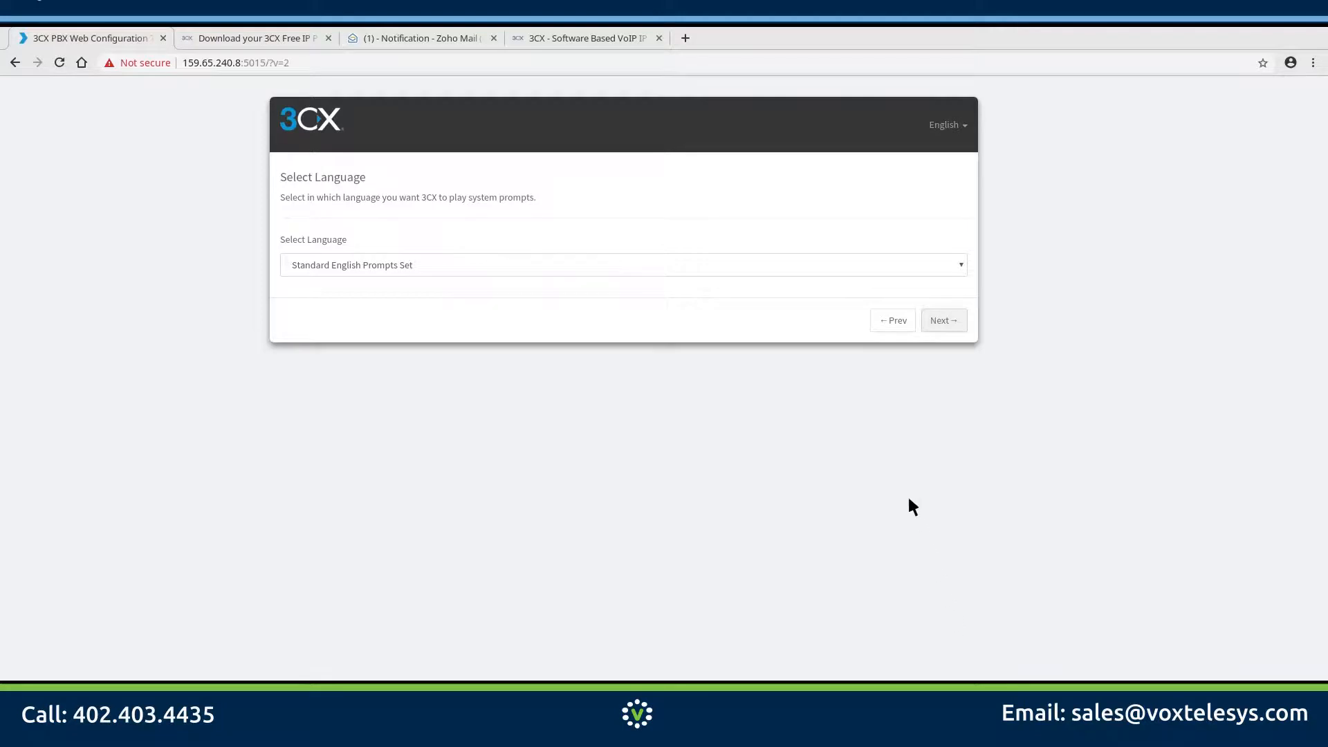
{"action": "left_click", "coordinate": [623, 264]}
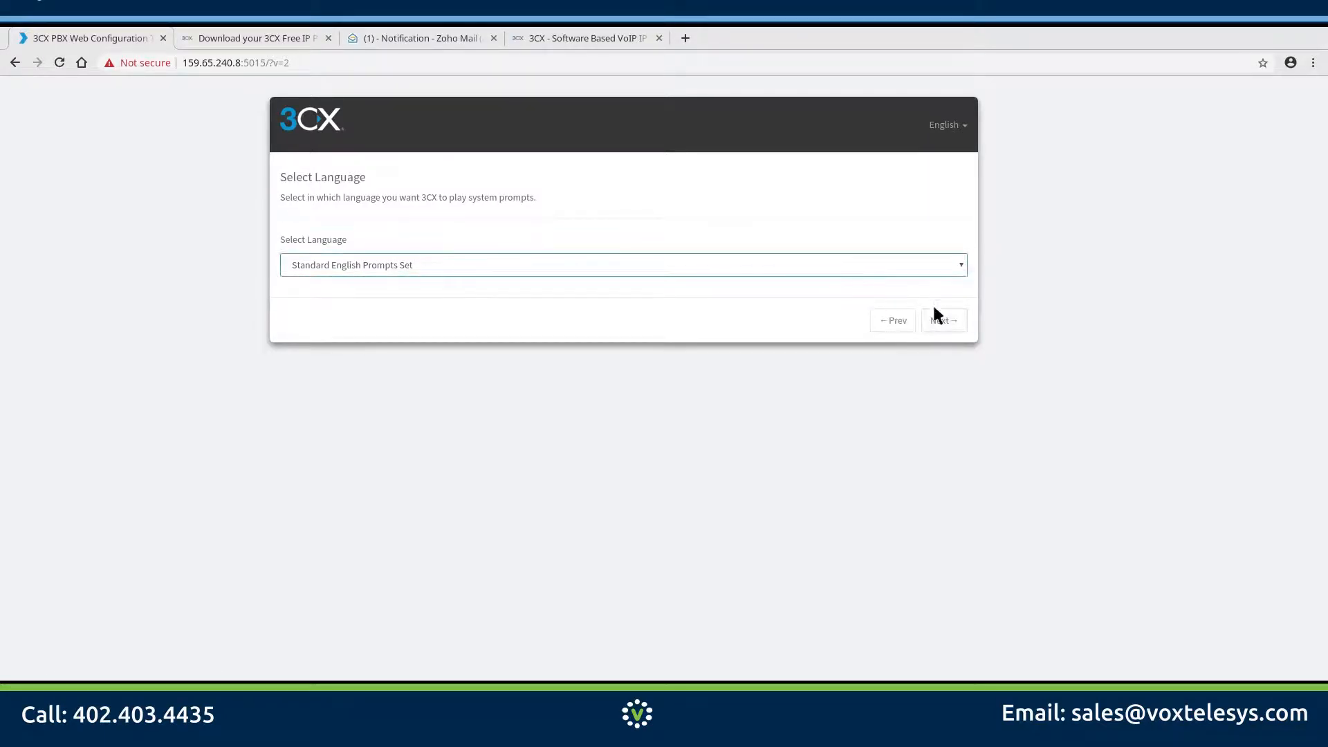
Step: Keep Standard English prompts and finish, reaching the Congratulations page
{"action": "left_click", "coordinate": [943, 320]}
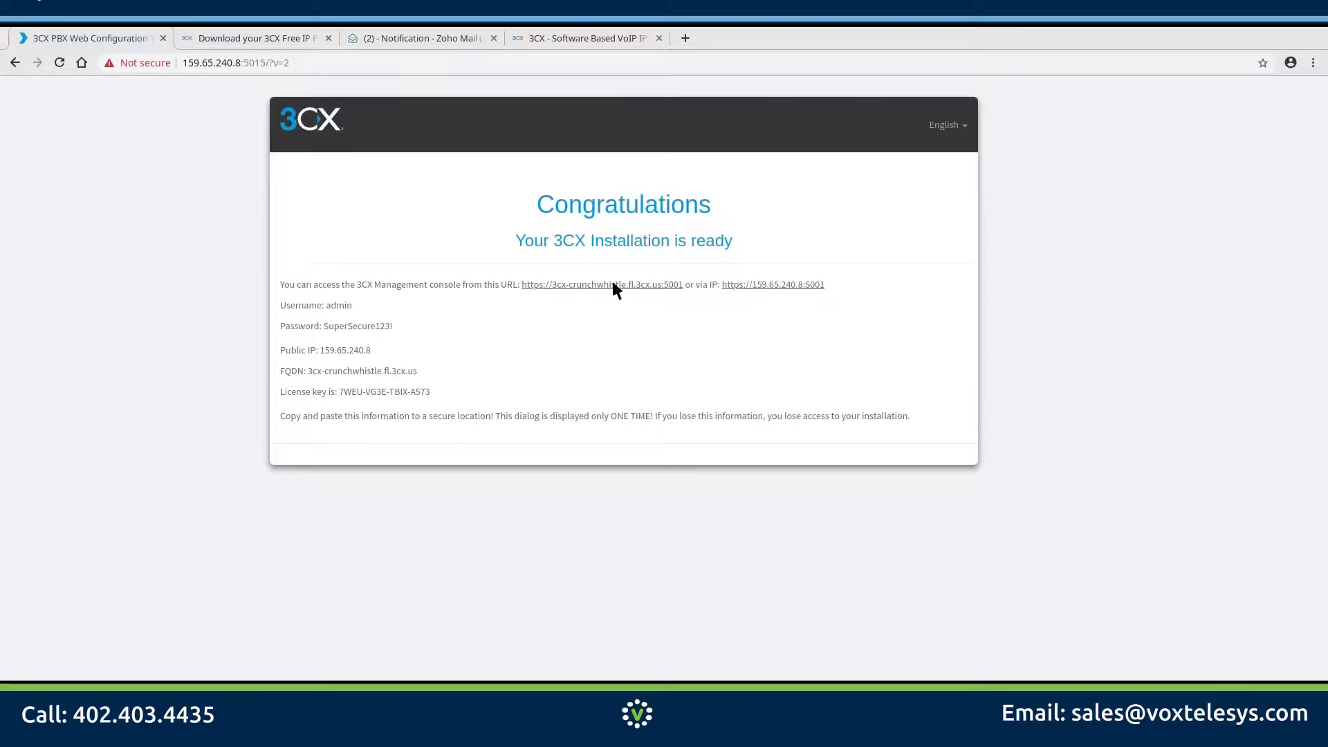
Step: Log into the Management Console as admin and land on the Dashboard
{"action": "type", "text": "admin"}
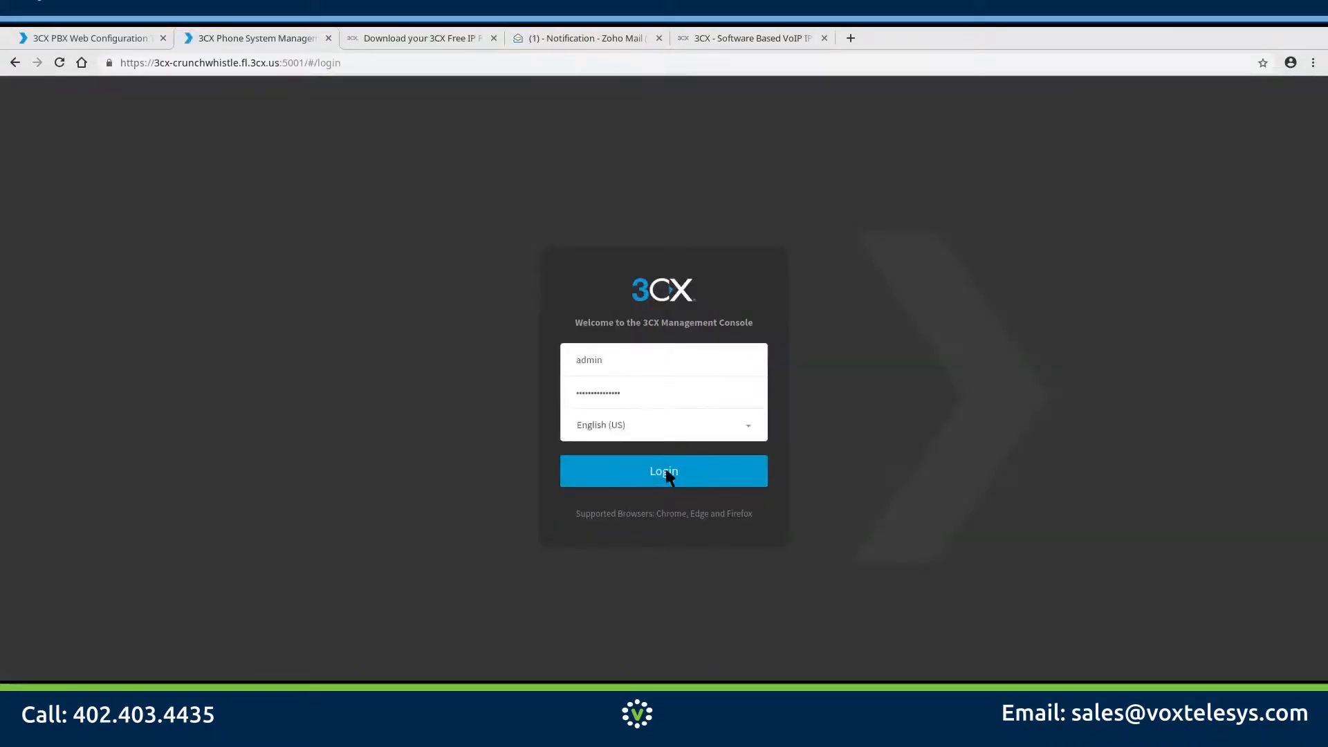
{"action": "left_click", "coordinate": [664, 471]}
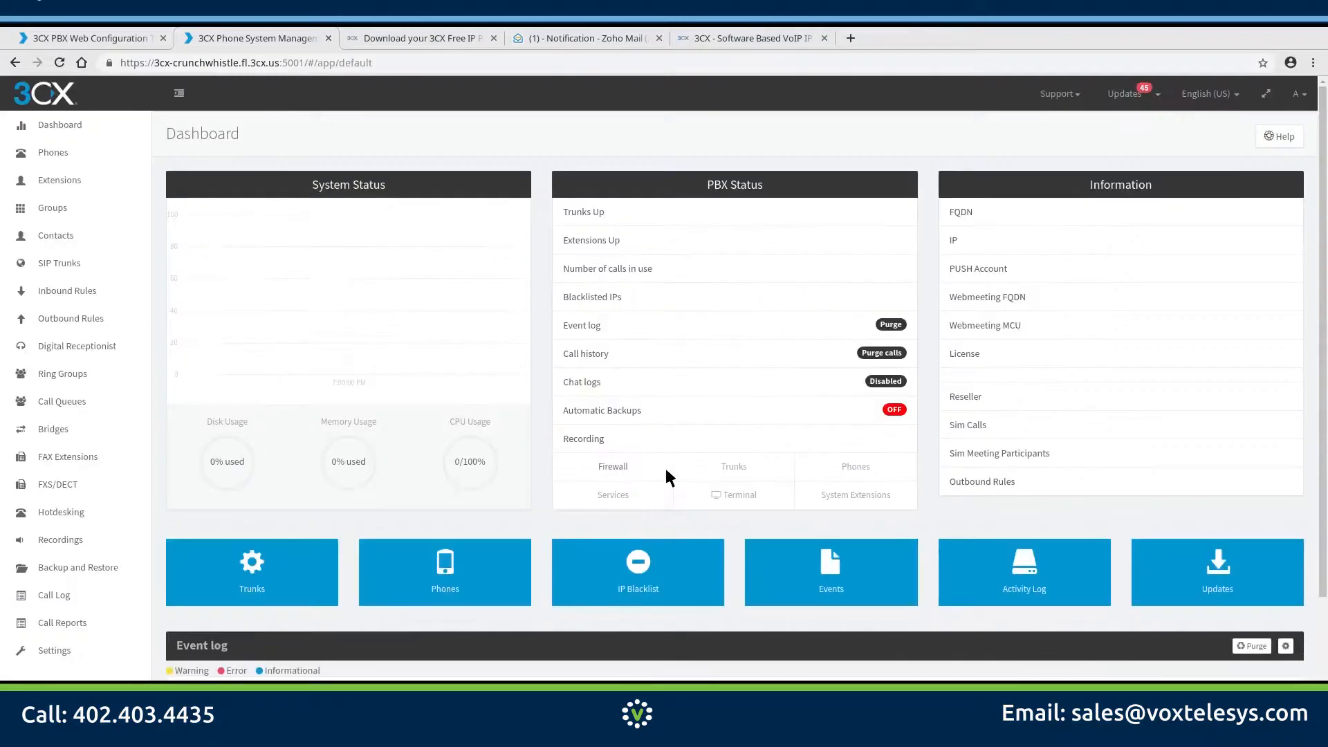